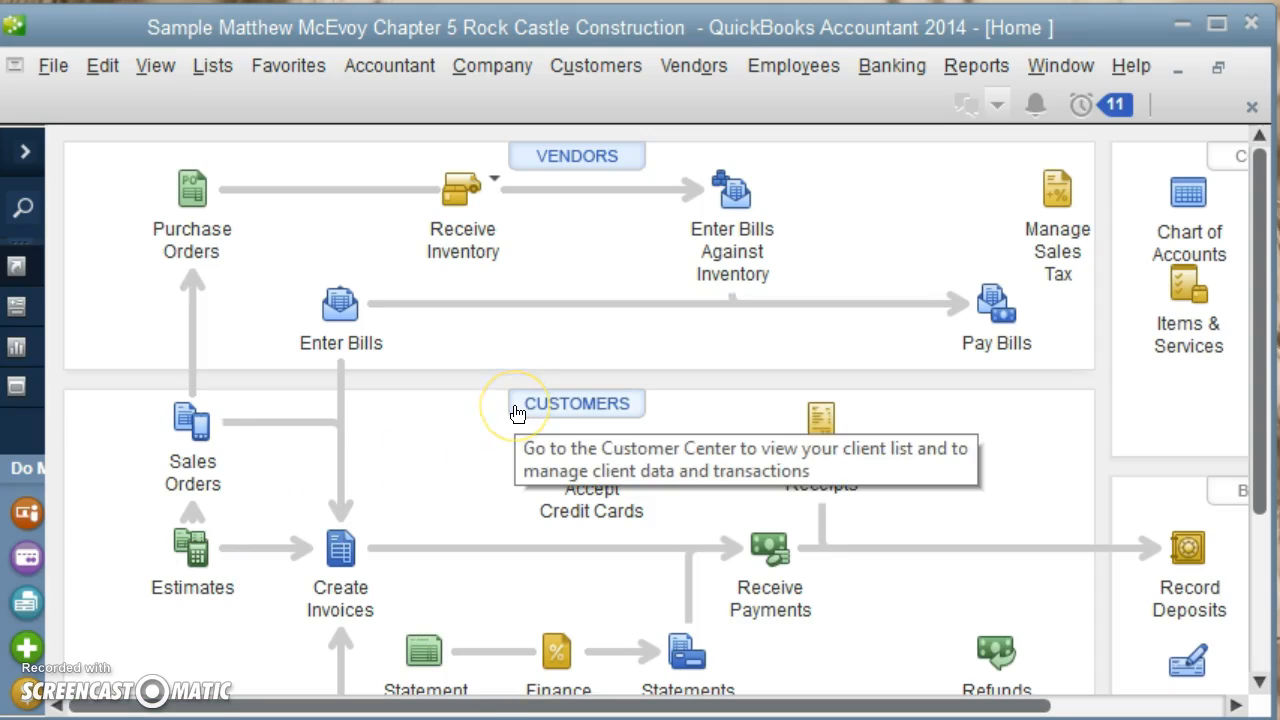
{"action": "mouse_move", "coordinate": [520, 200]}
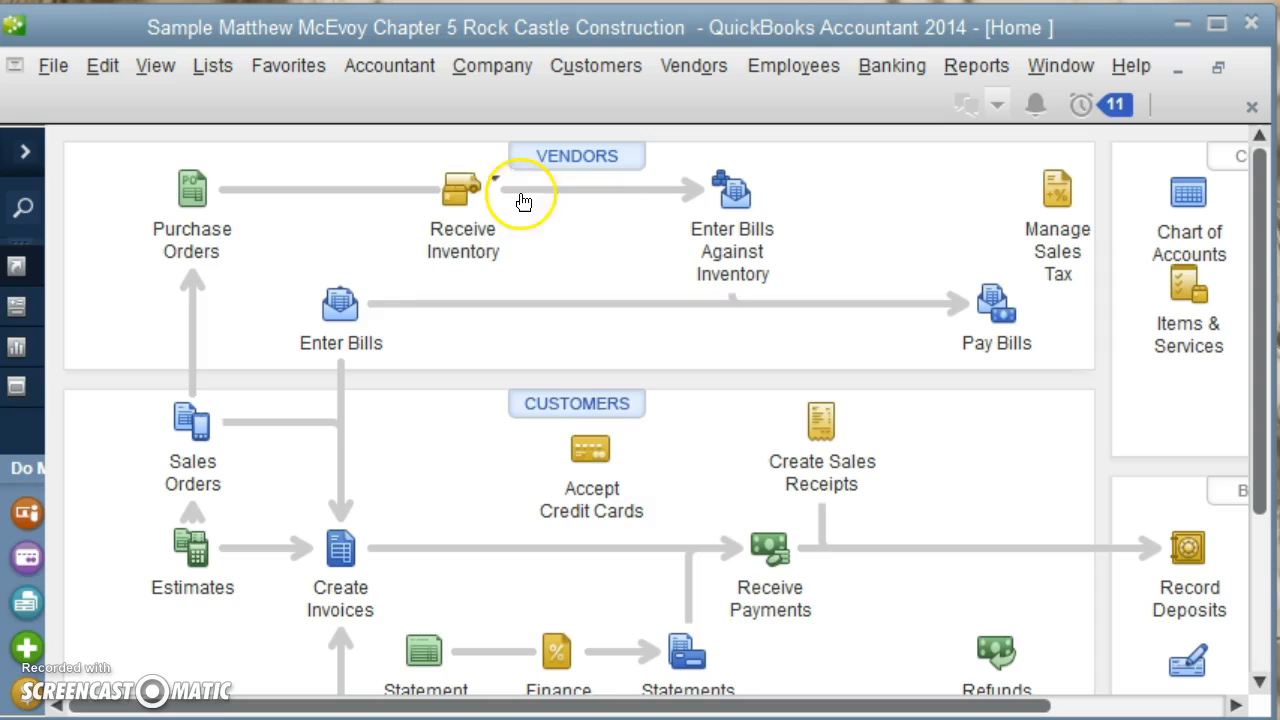
{"action": "mouse_move", "coordinate": [528, 308]}
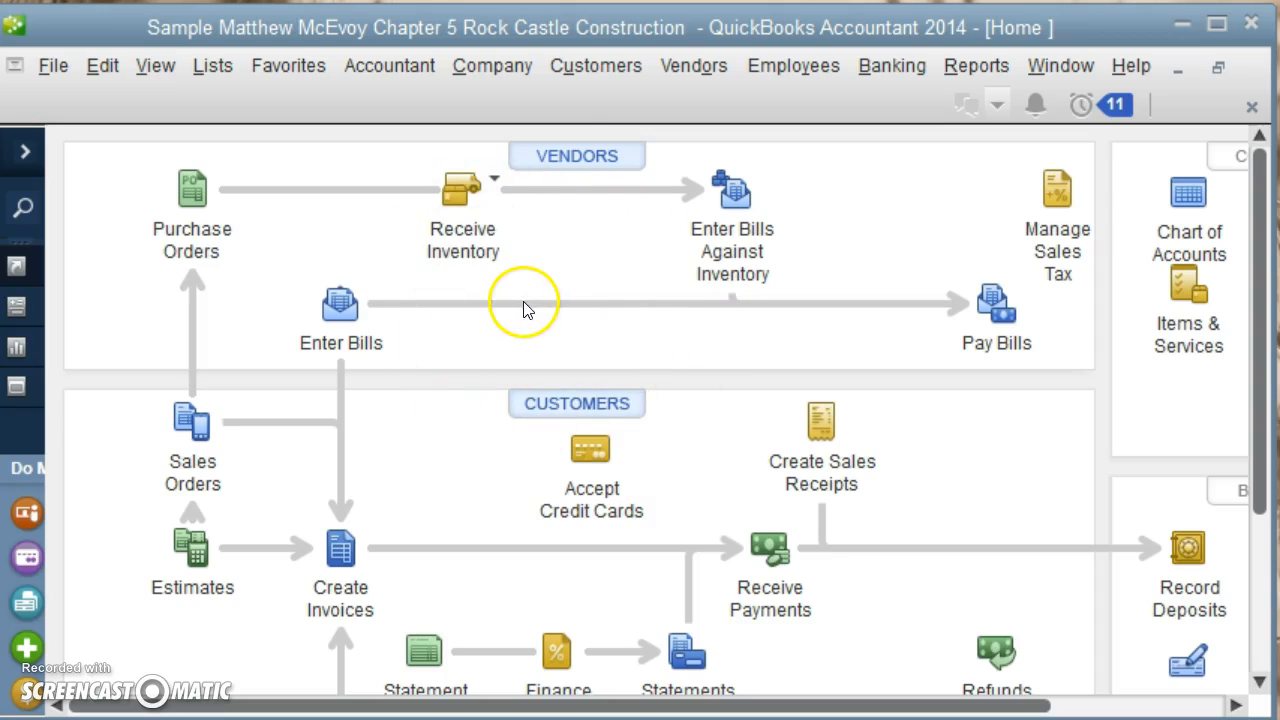
{"action": "mouse_move", "coordinate": [566, 168]}
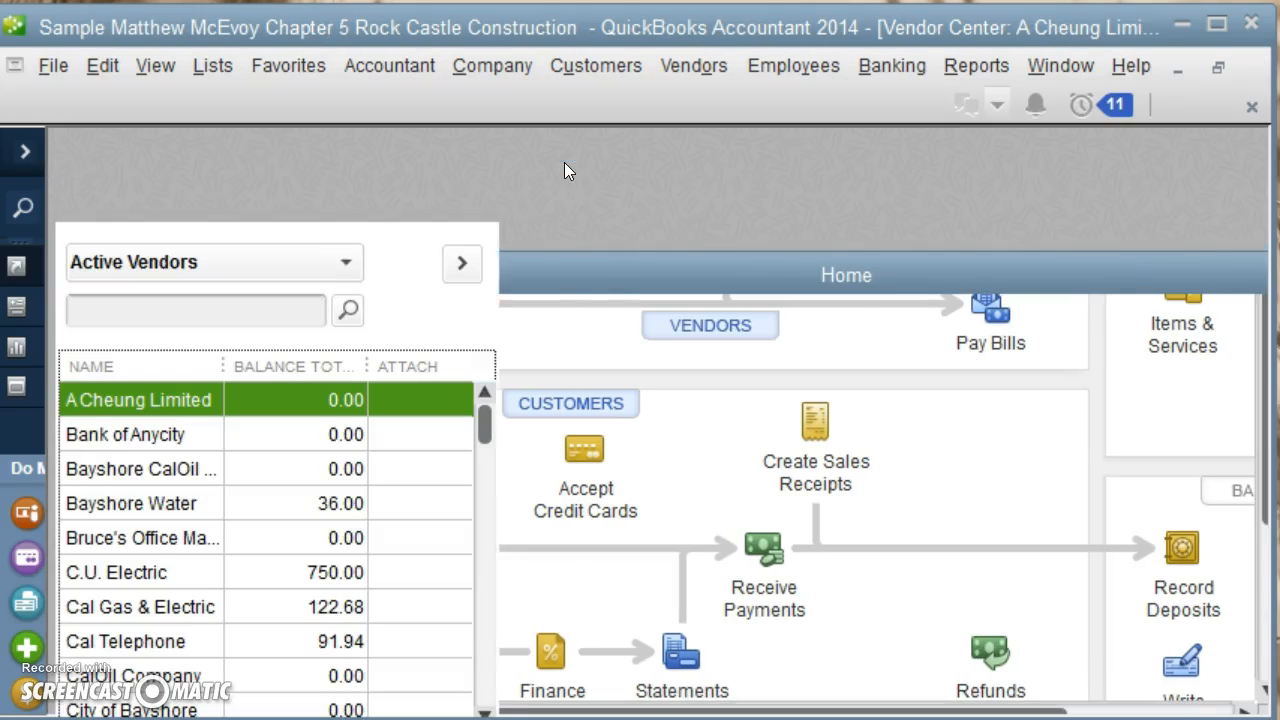
Bring up the New Vendor choices from the Vendor Center toolbar
{"action": "left_click", "coordinate": [140, 400]}
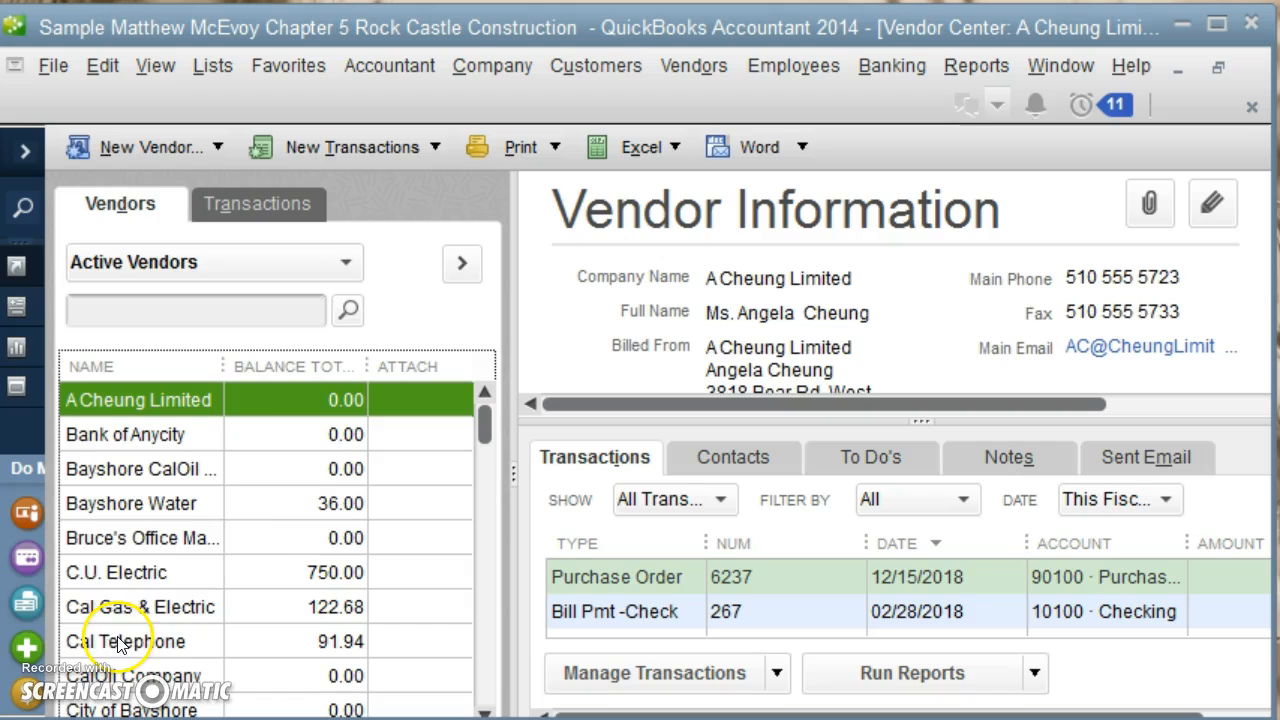
{"action": "mouse_move", "coordinate": [168, 444]}
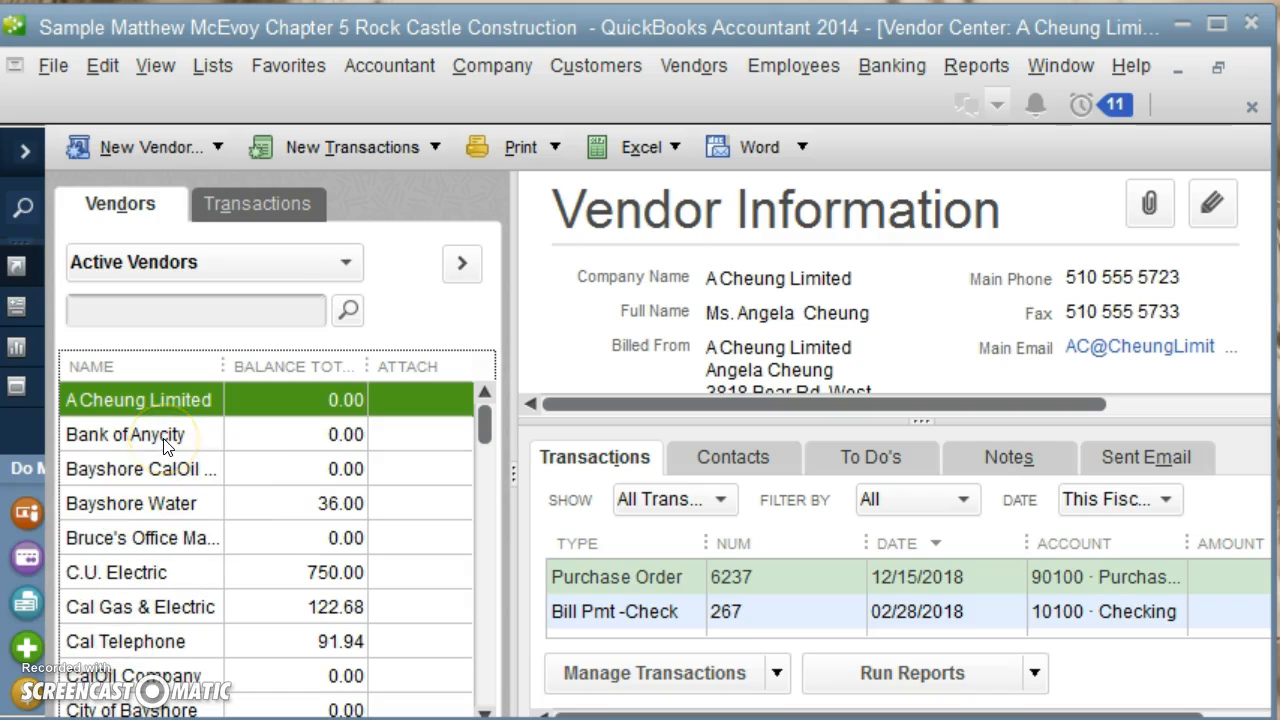
{"action": "mouse_move", "coordinate": [160, 156]}
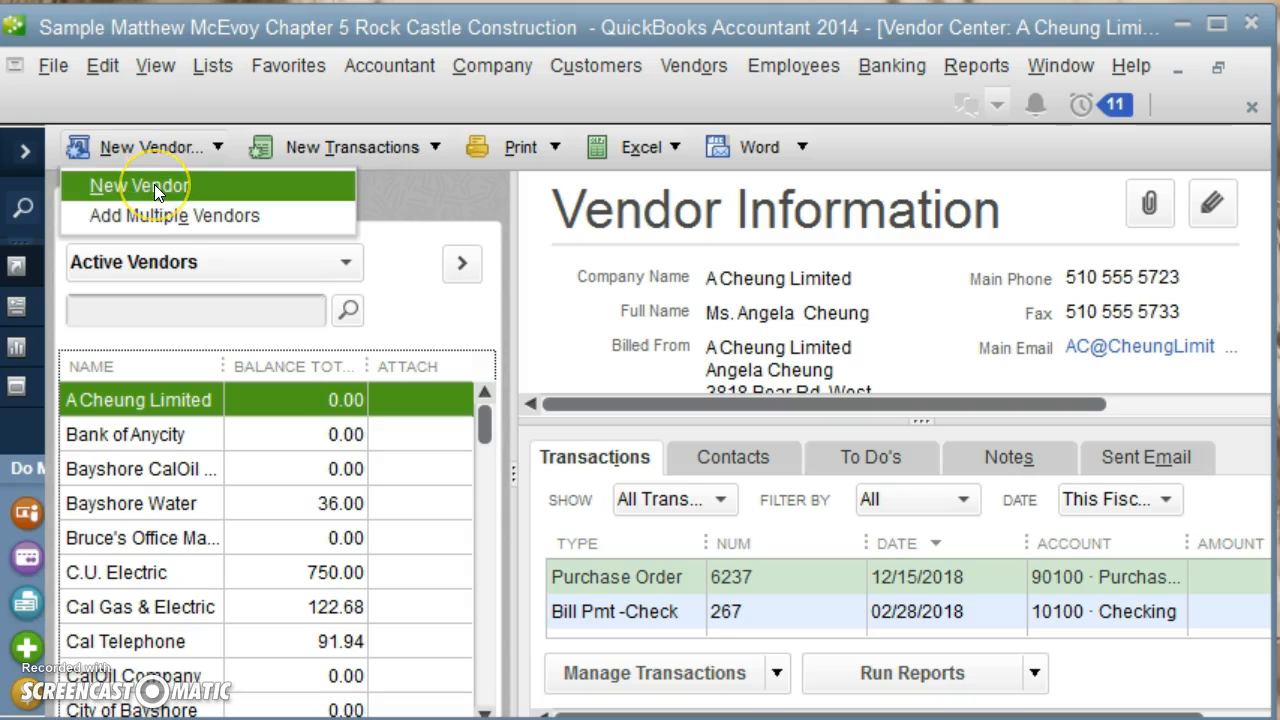
{"action": "left_click", "coordinate": [140, 184]}
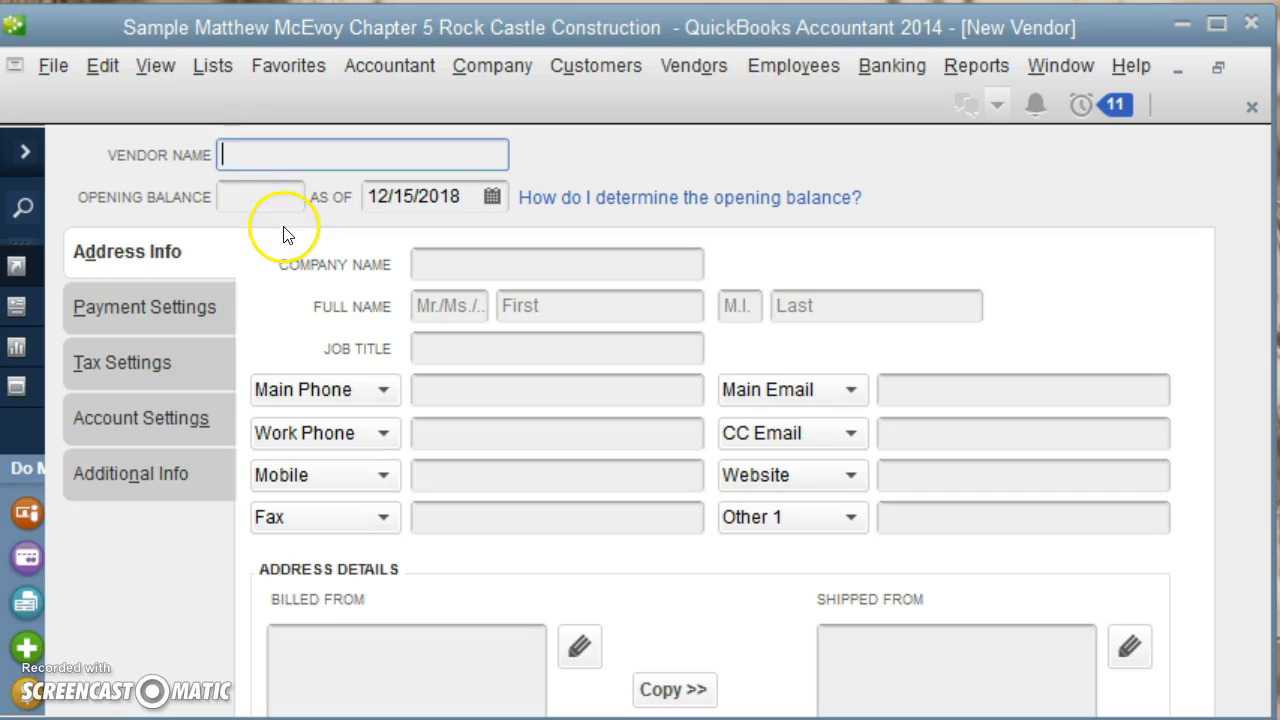
{"action": "mouse_move", "coordinate": [316, 154]}
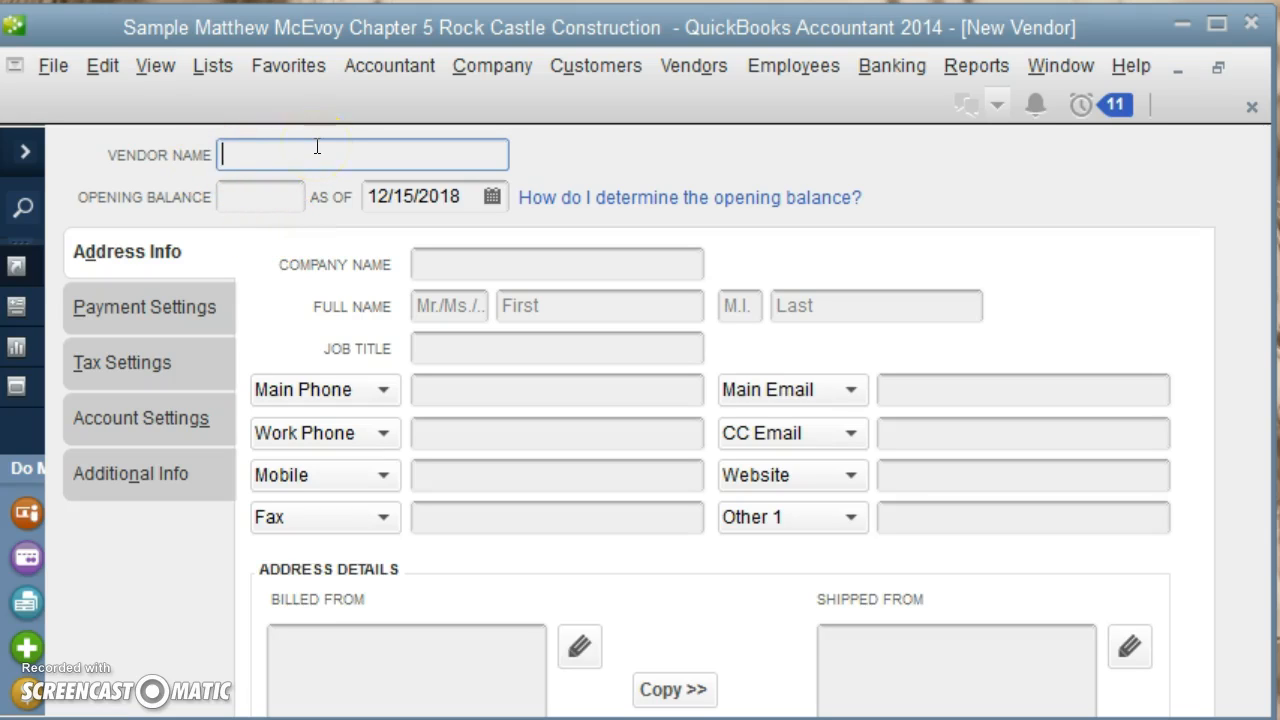
{"action": "type", "text": "Taest 1"}
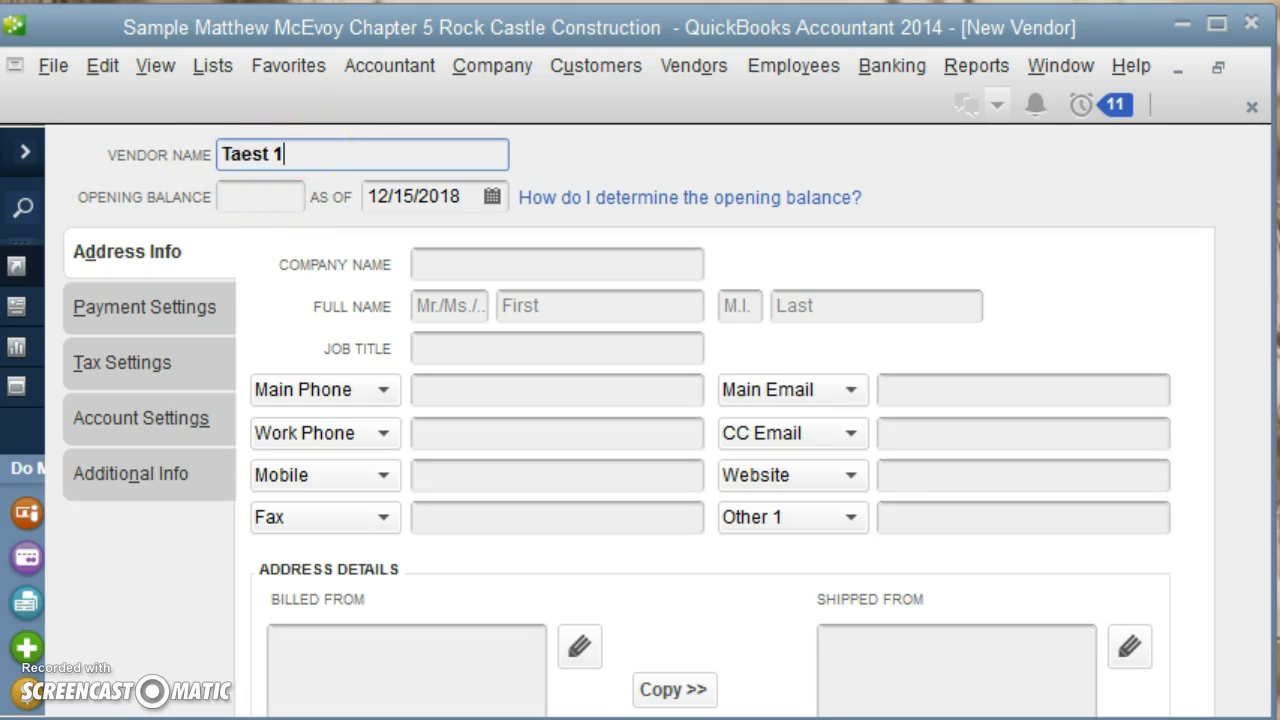
{"action": "left_click", "coordinate": [260, 196]}
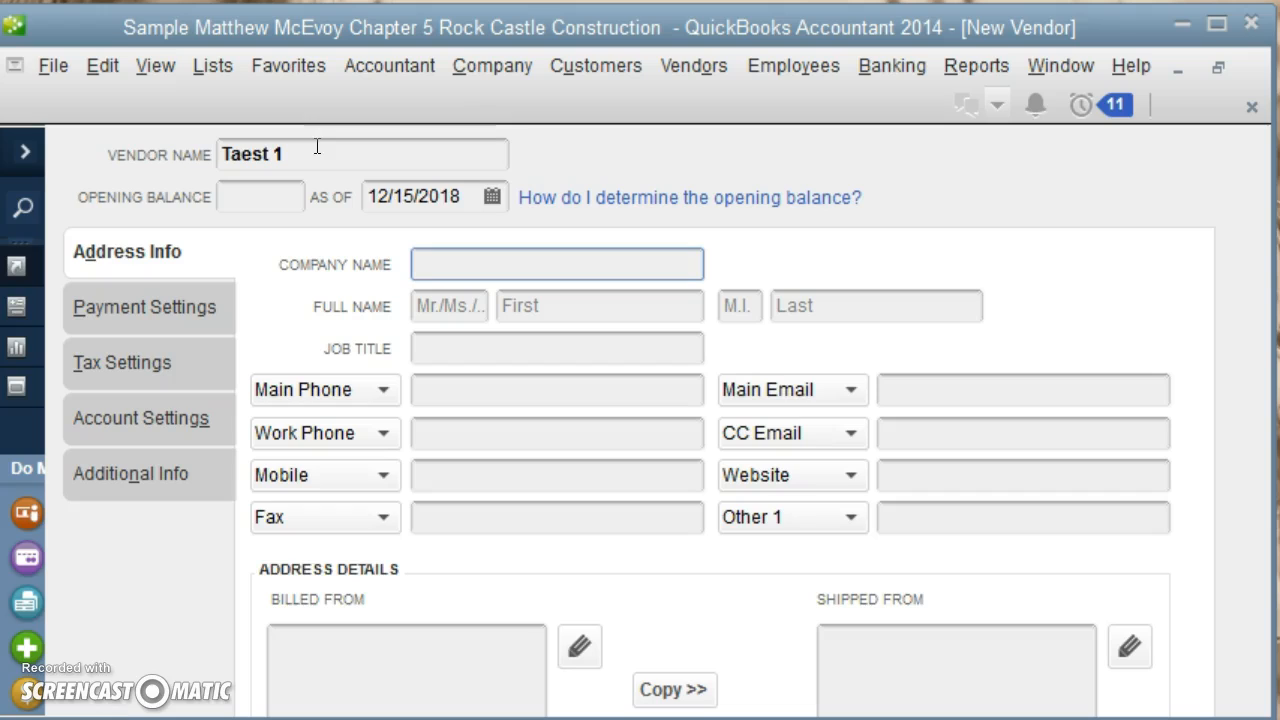
{"action": "type", "text": "Test 1"}
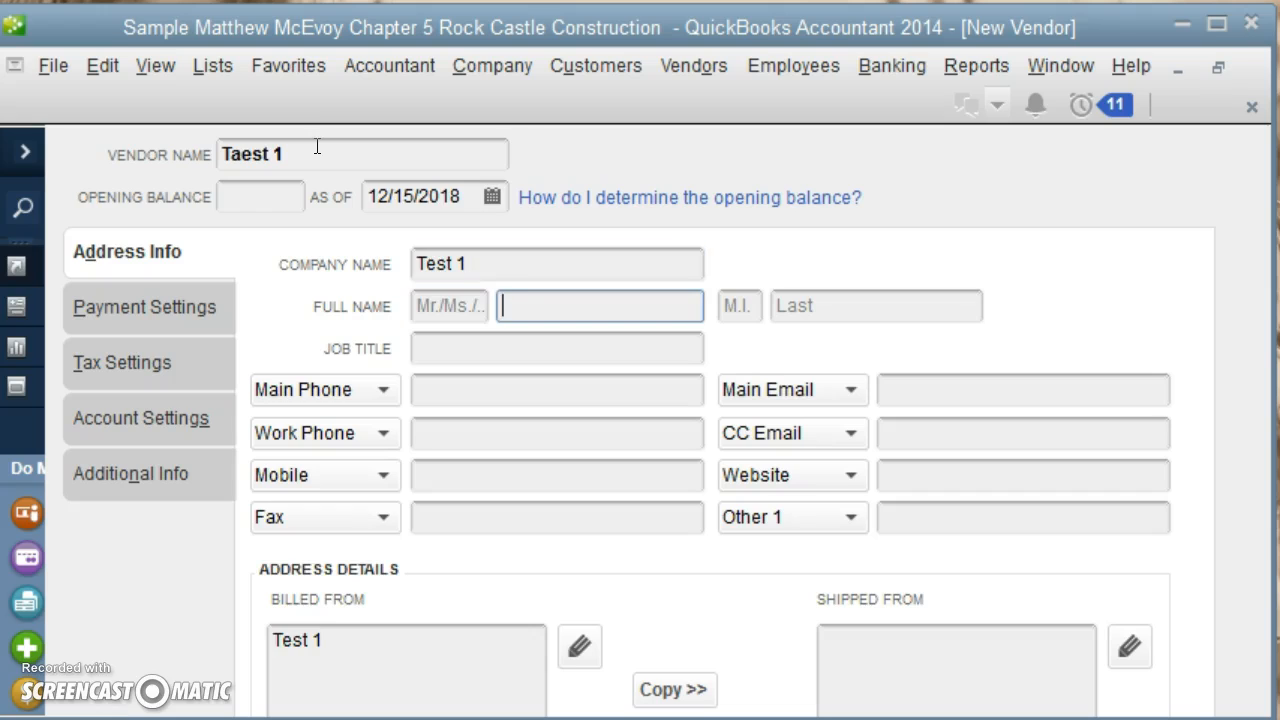
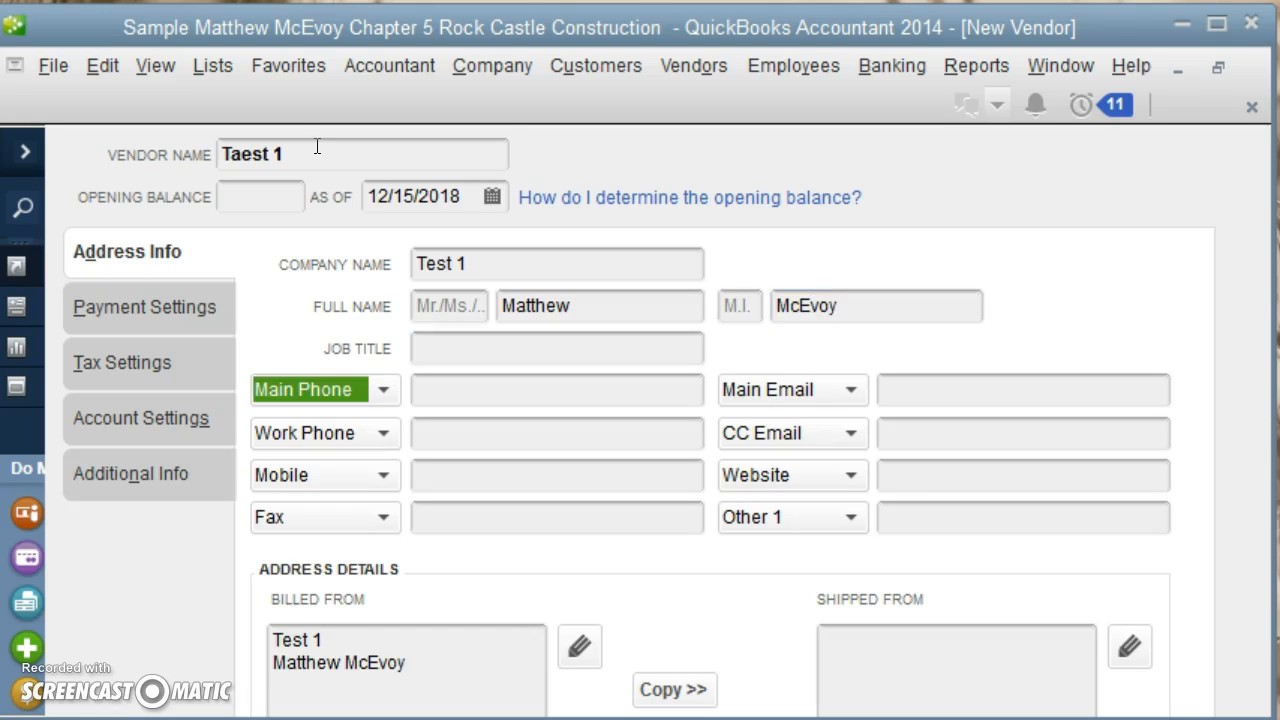
{"action": "left_click", "coordinate": [556, 388]}
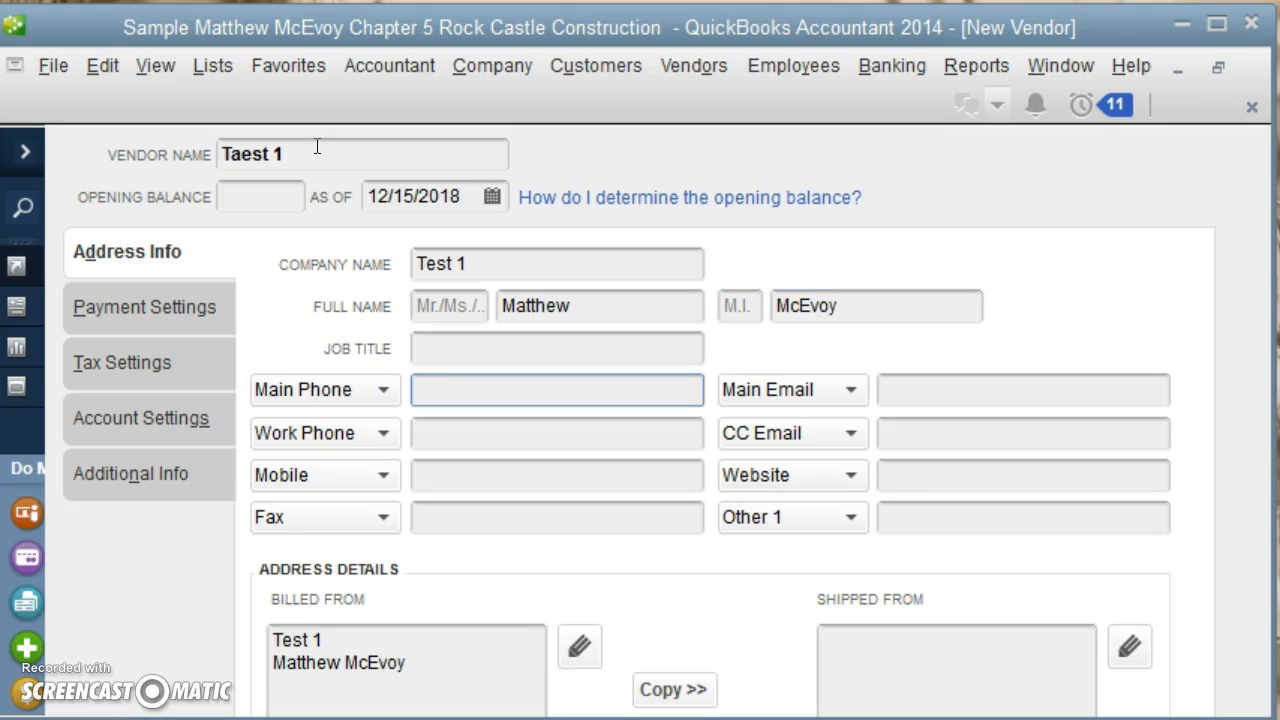
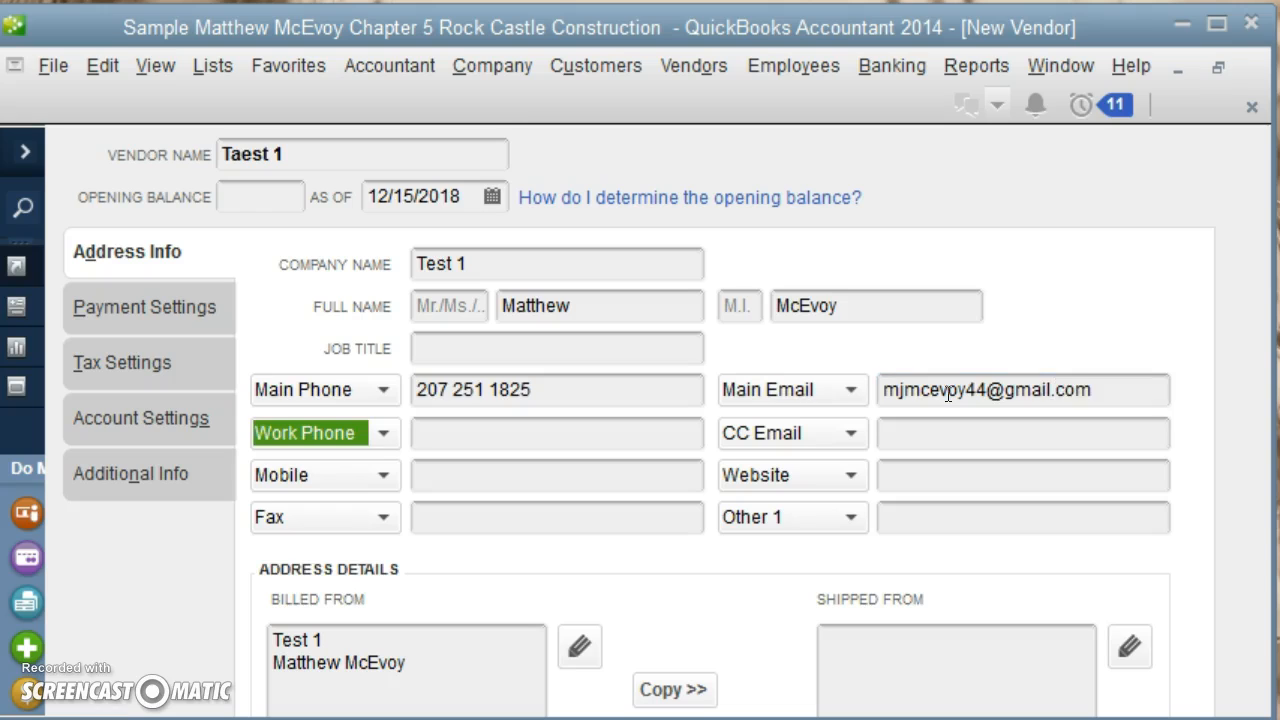
{"action": "left_click", "coordinate": [556, 432]}
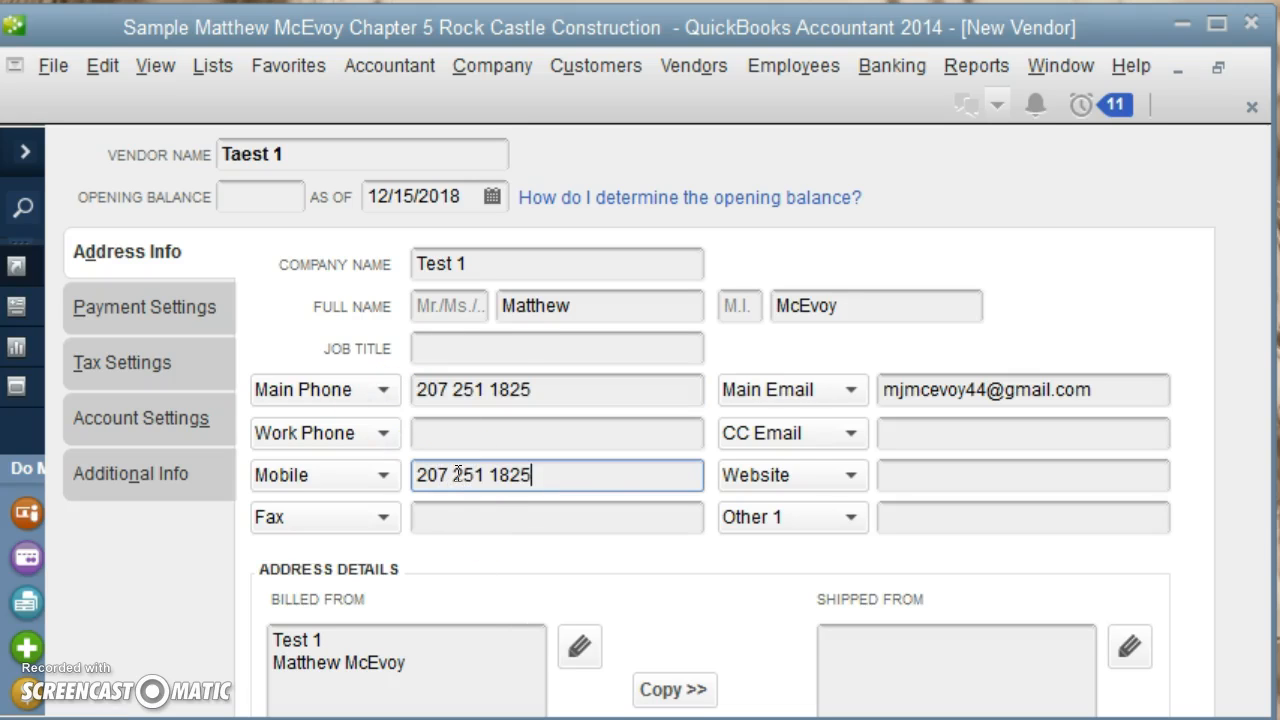
{"action": "mouse_move", "coordinate": [876, 464]}
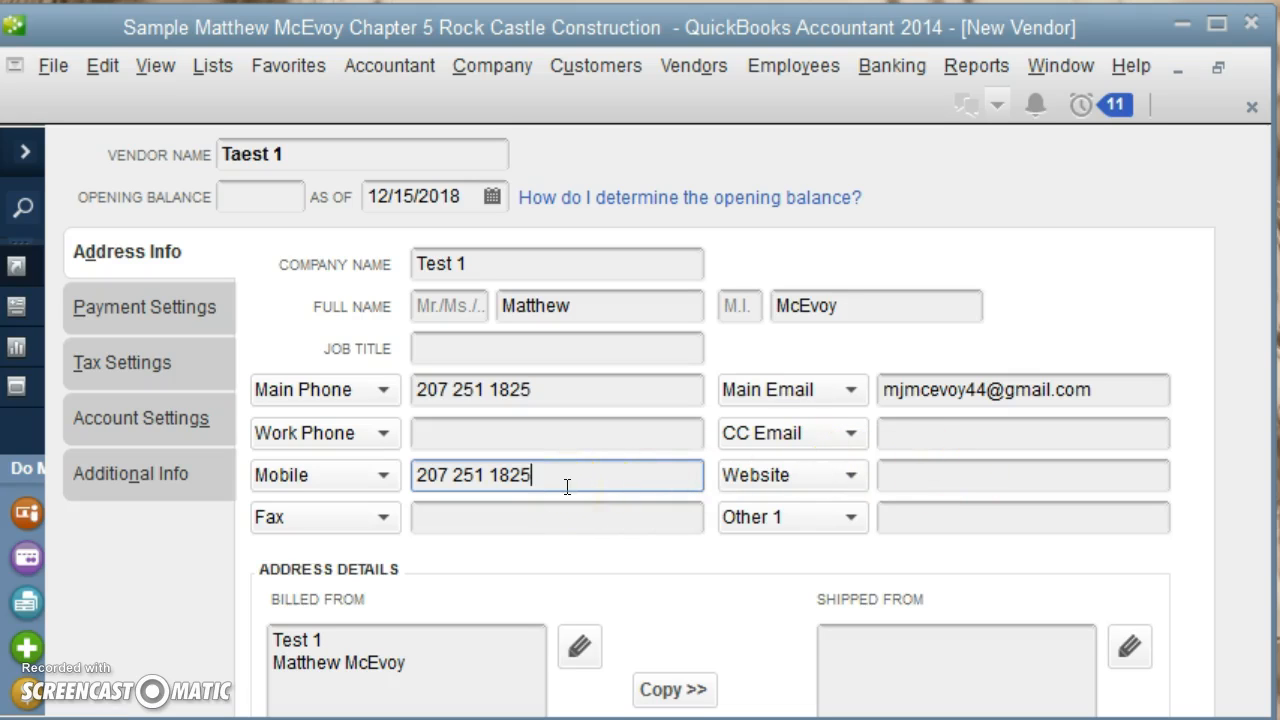
{"action": "mouse_move", "coordinate": [1072, 186]}
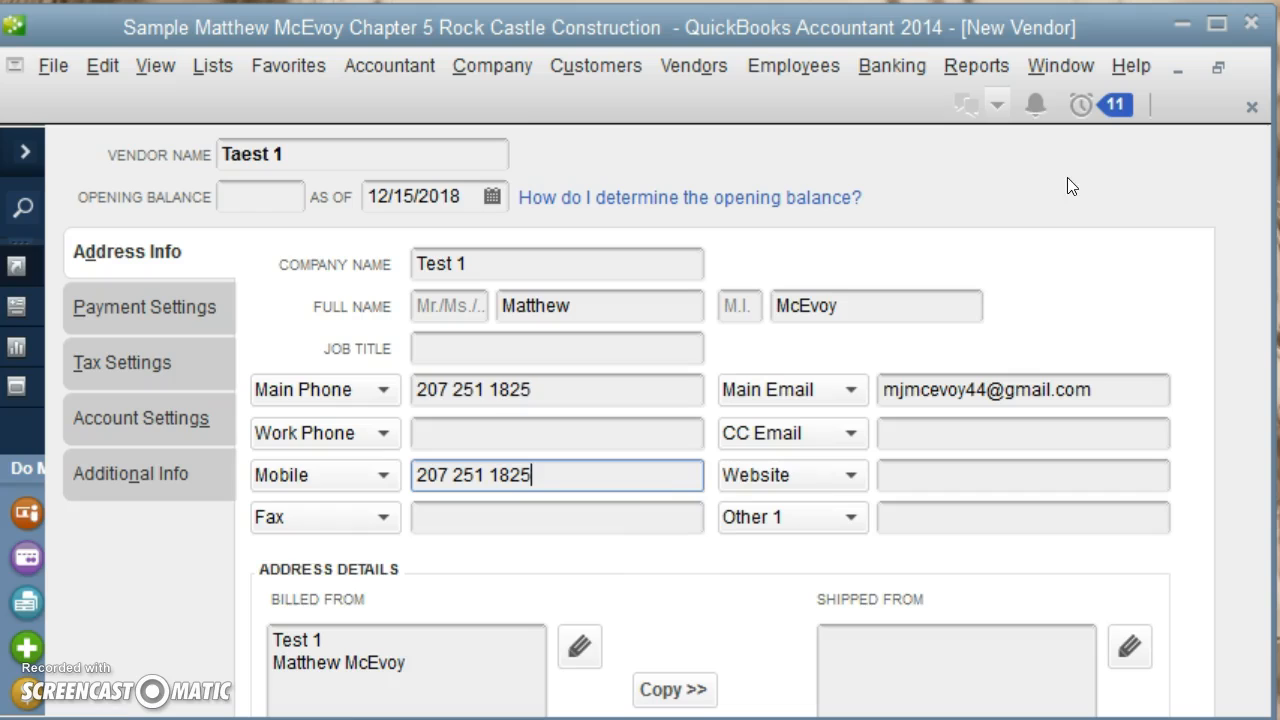
{"action": "left_click", "coordinate": [404, 662]}
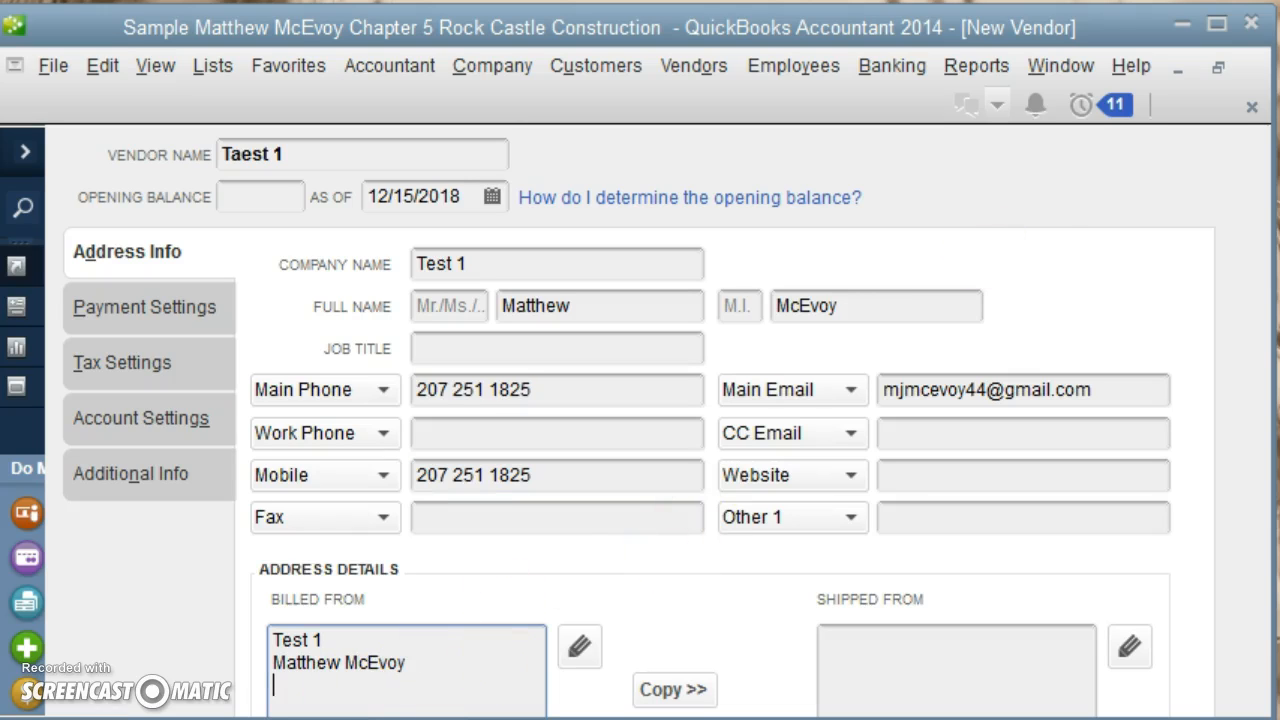
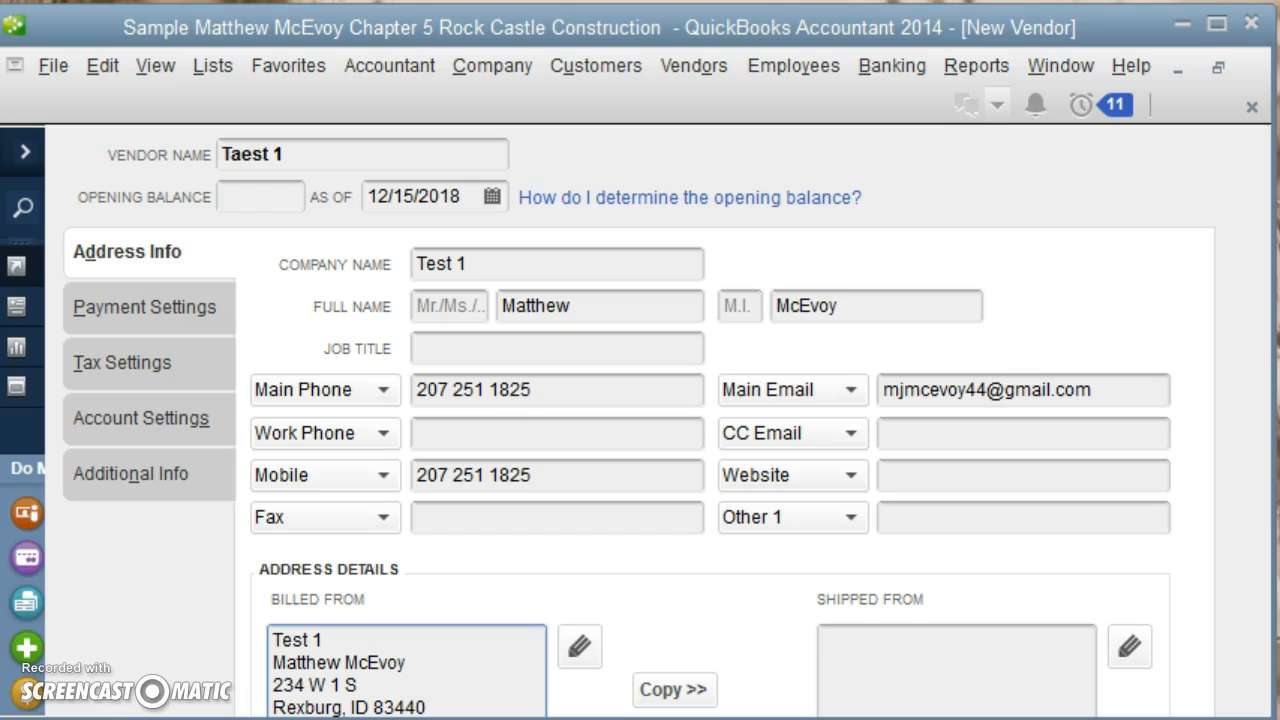
Copy the Rexburg, ID 83440 billing address into the shipping address and confirm it
{"action": "left_click", "coordinate": [340, 644]}
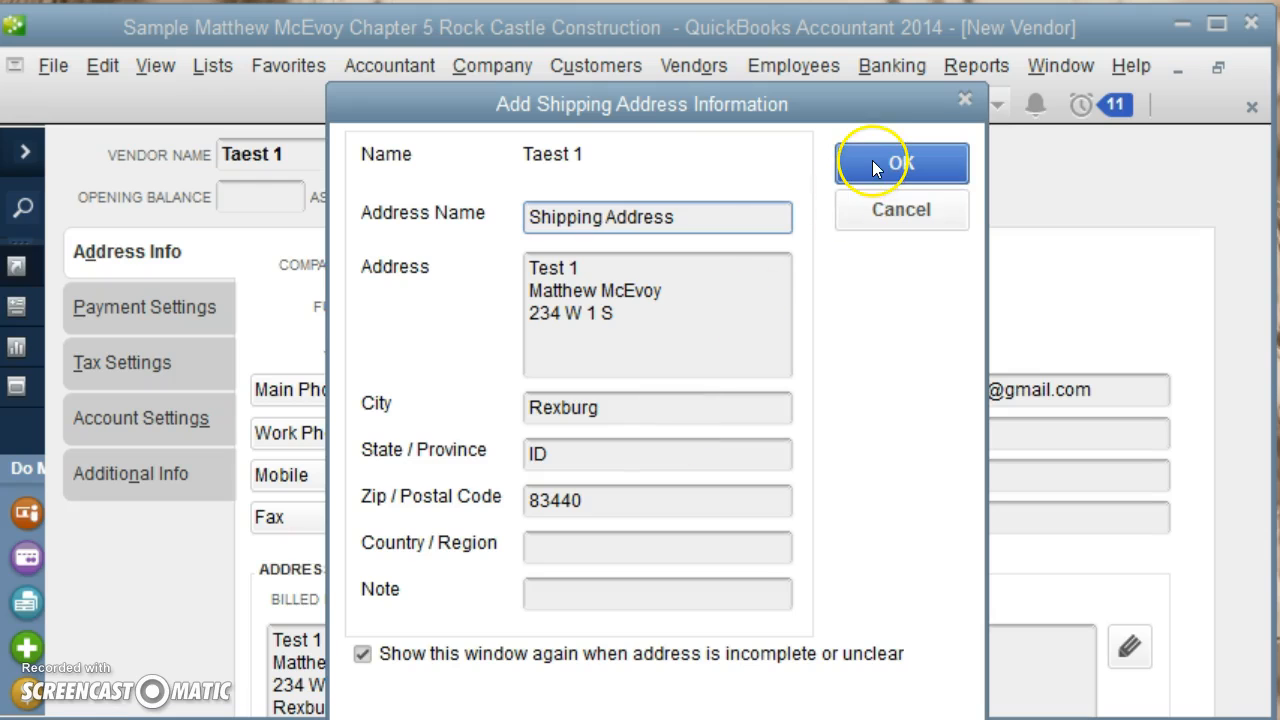
{"action": "left_click", "coordinate": [900, 162]}
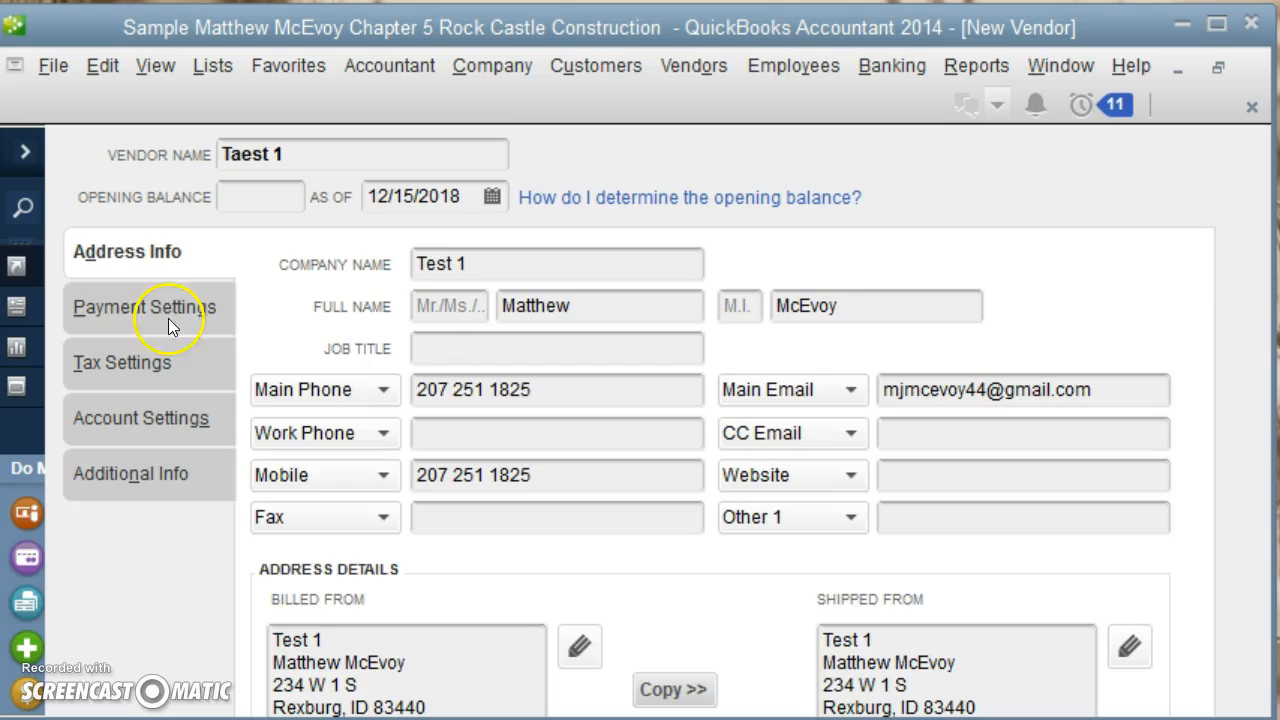
Set the vendor's payment terms to Net 30 in Payment Settings, then view Tax Settings
{"action": "left_click", "coordinate": [148, 308]}
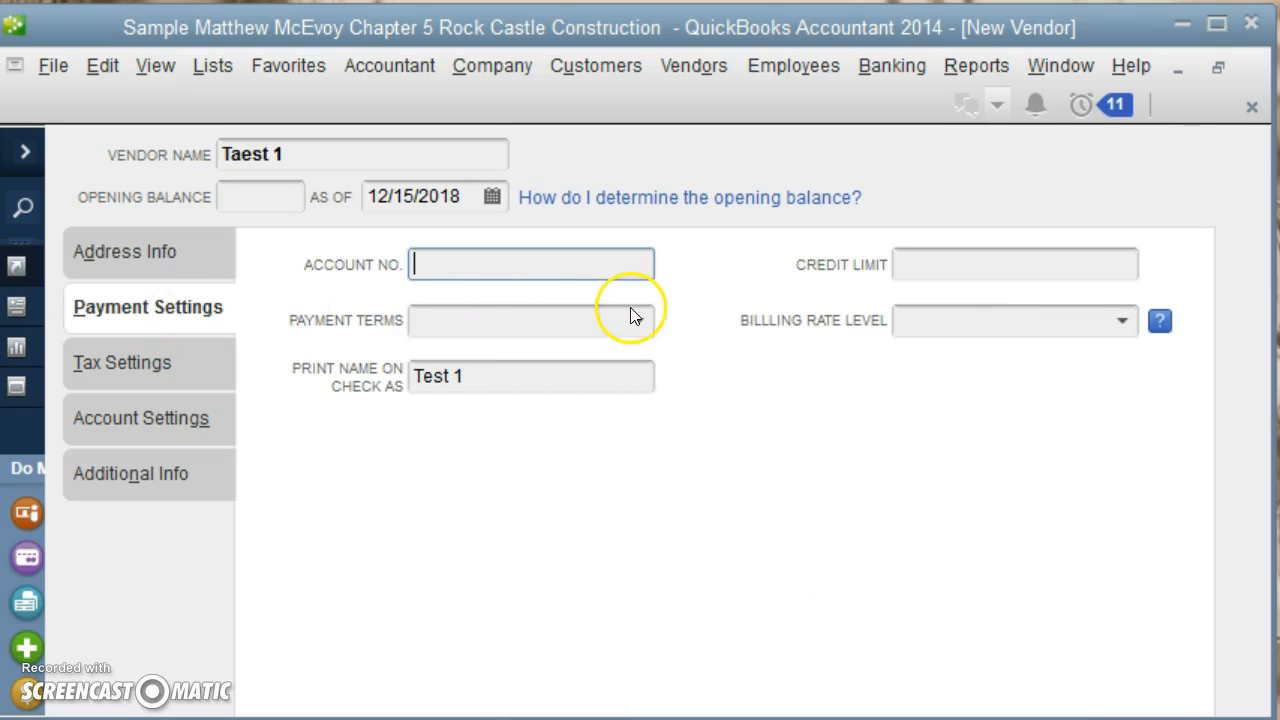
{"action": "left_click", "coordinate": [636, 320]}
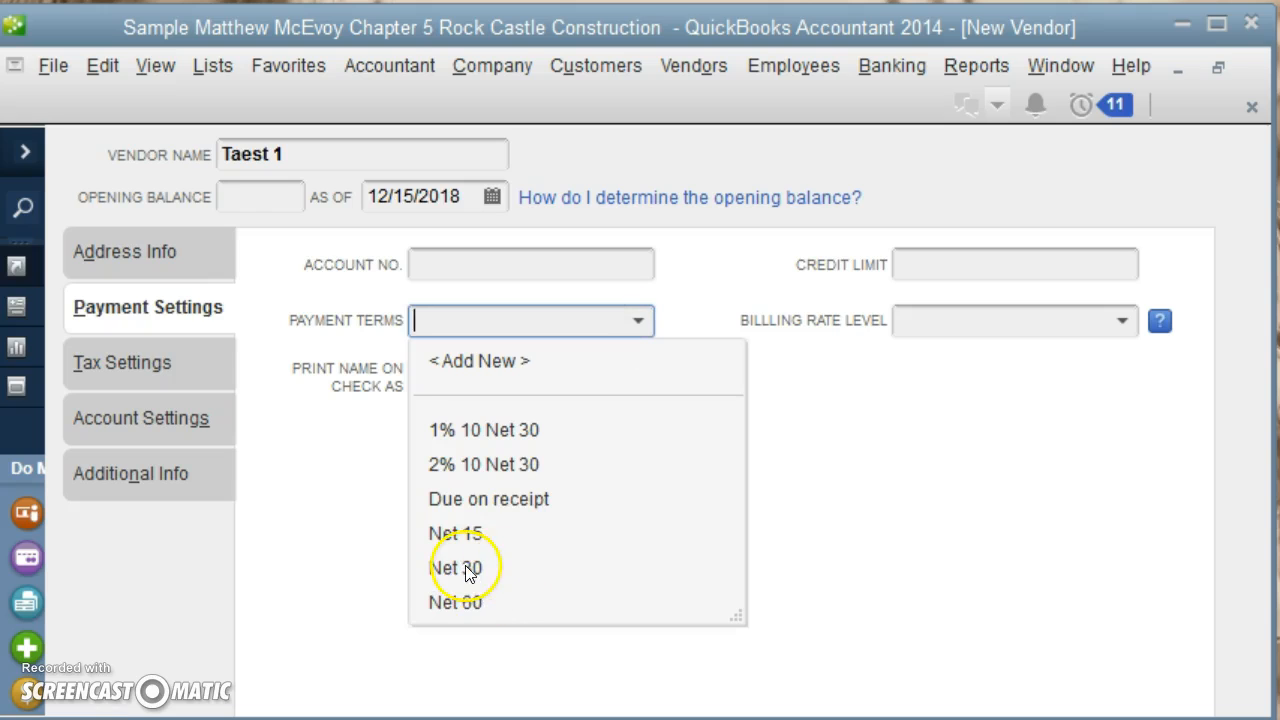
{"action": "left_click", "coordinate": [456, 568]}
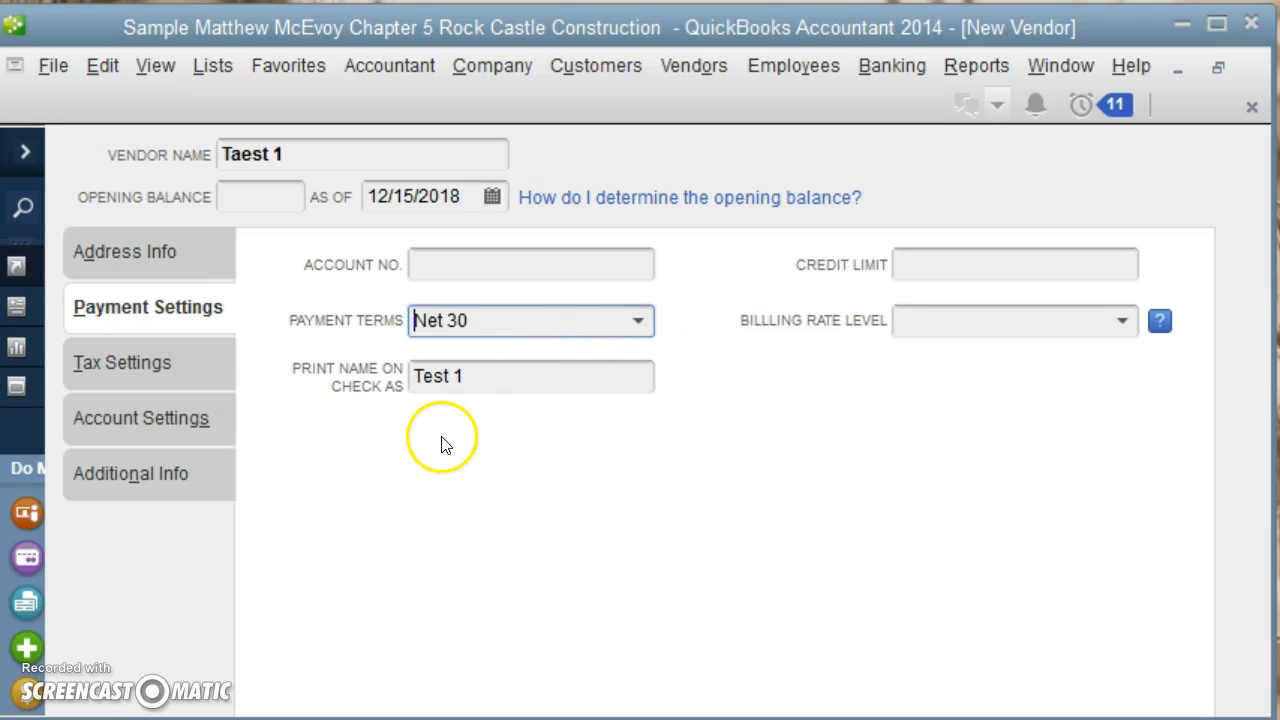
{"action": "mouse_move", "coordinate": [650, 290]}
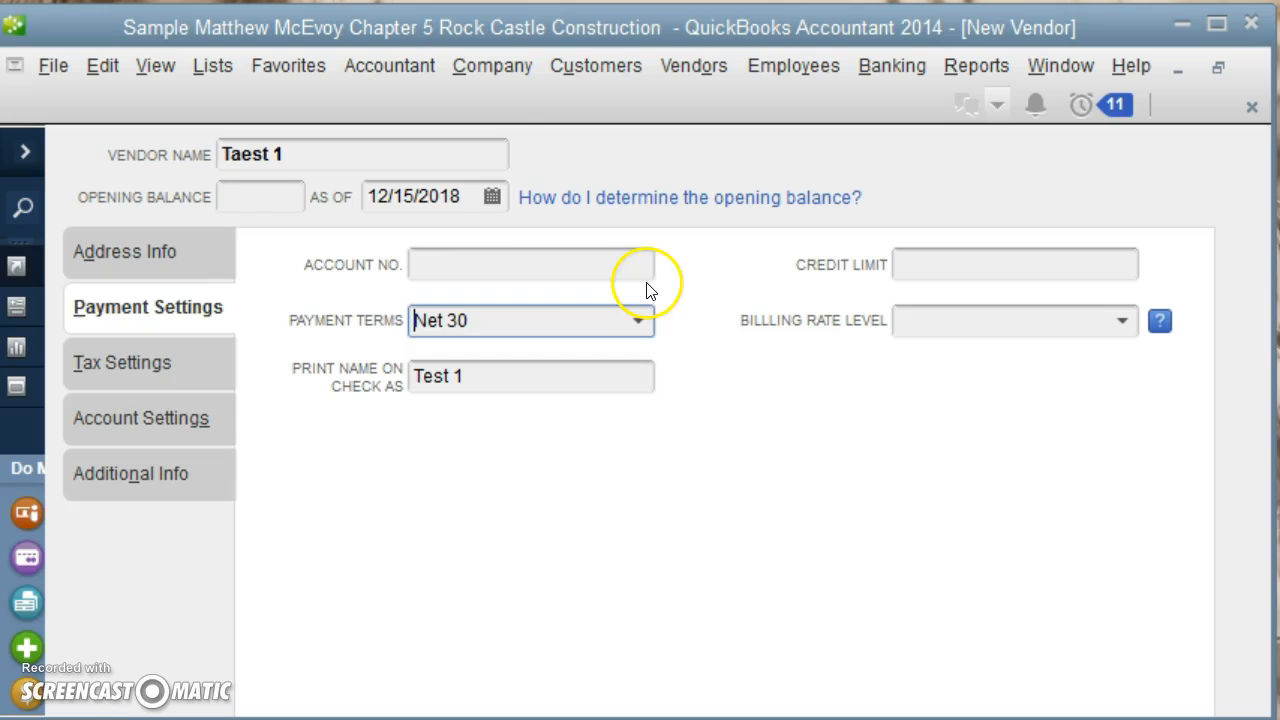
{"action": "left_click", "coordinate": [122, 362]}
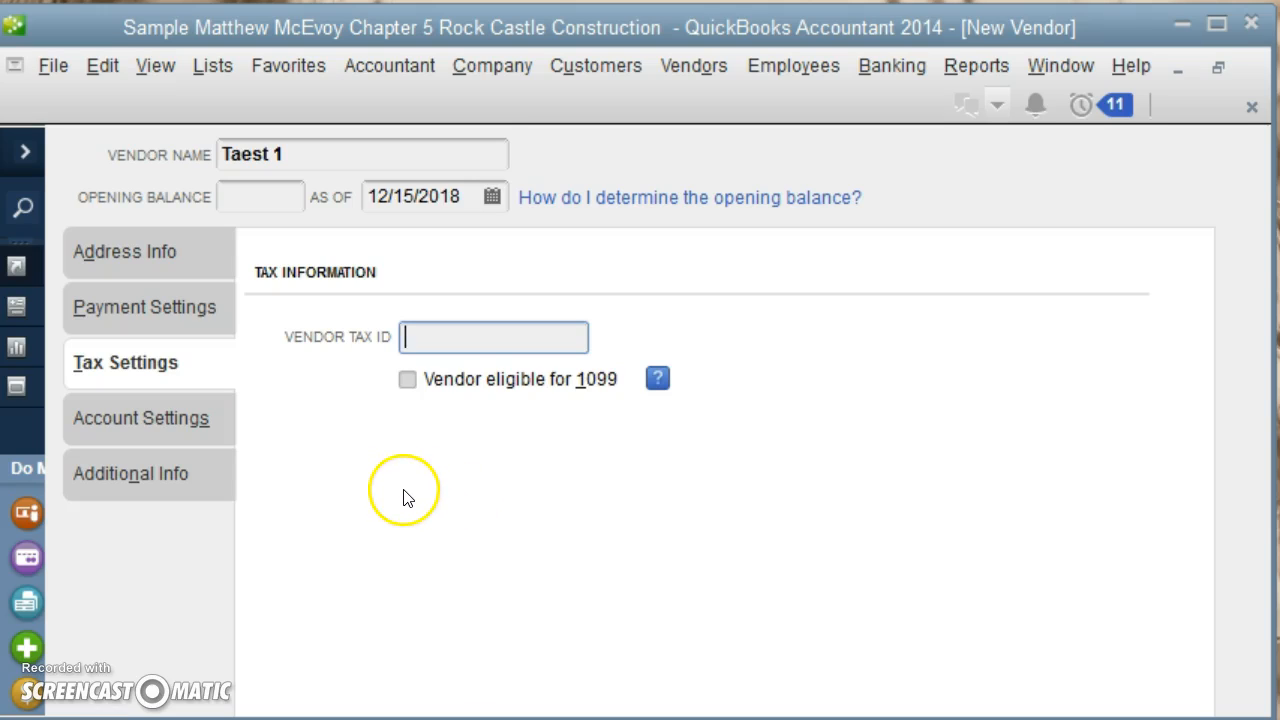
{"action": "mouse_move", "coordinate": [410, 482]}
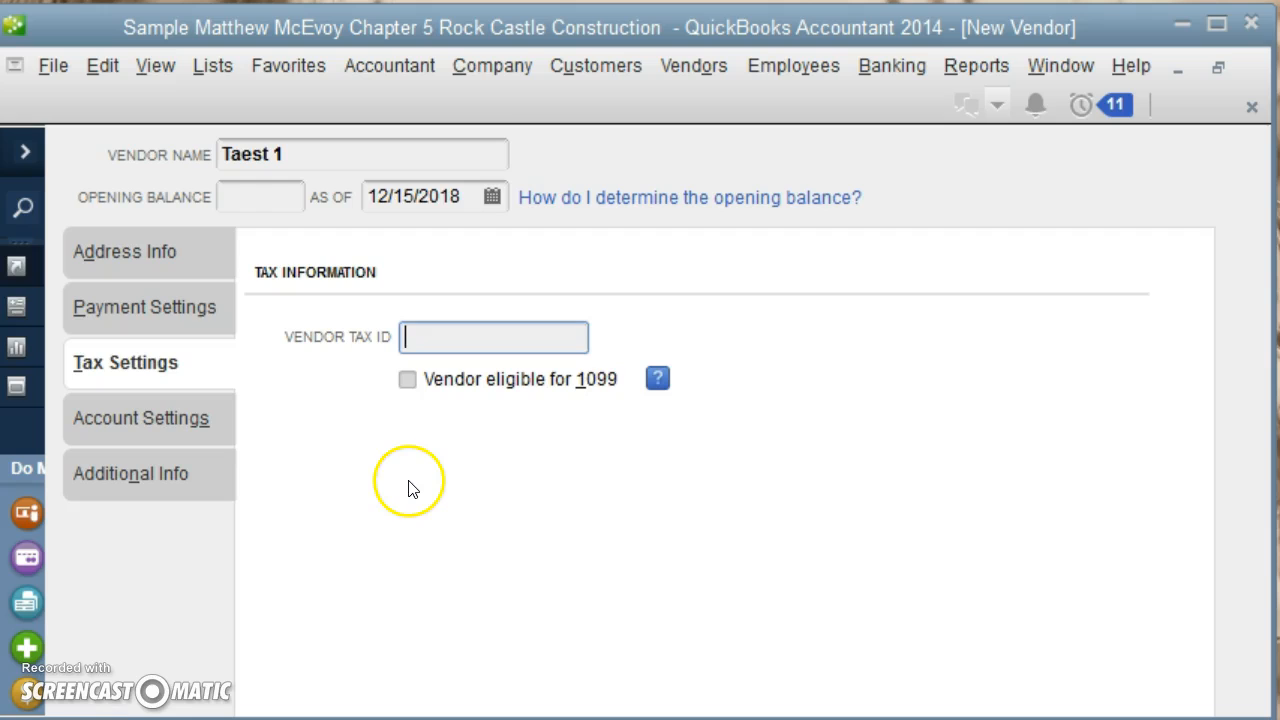
View the vendor's Account Settings expense account prefill fields
{"action": "left_click", "coordinate": [144, 418]}
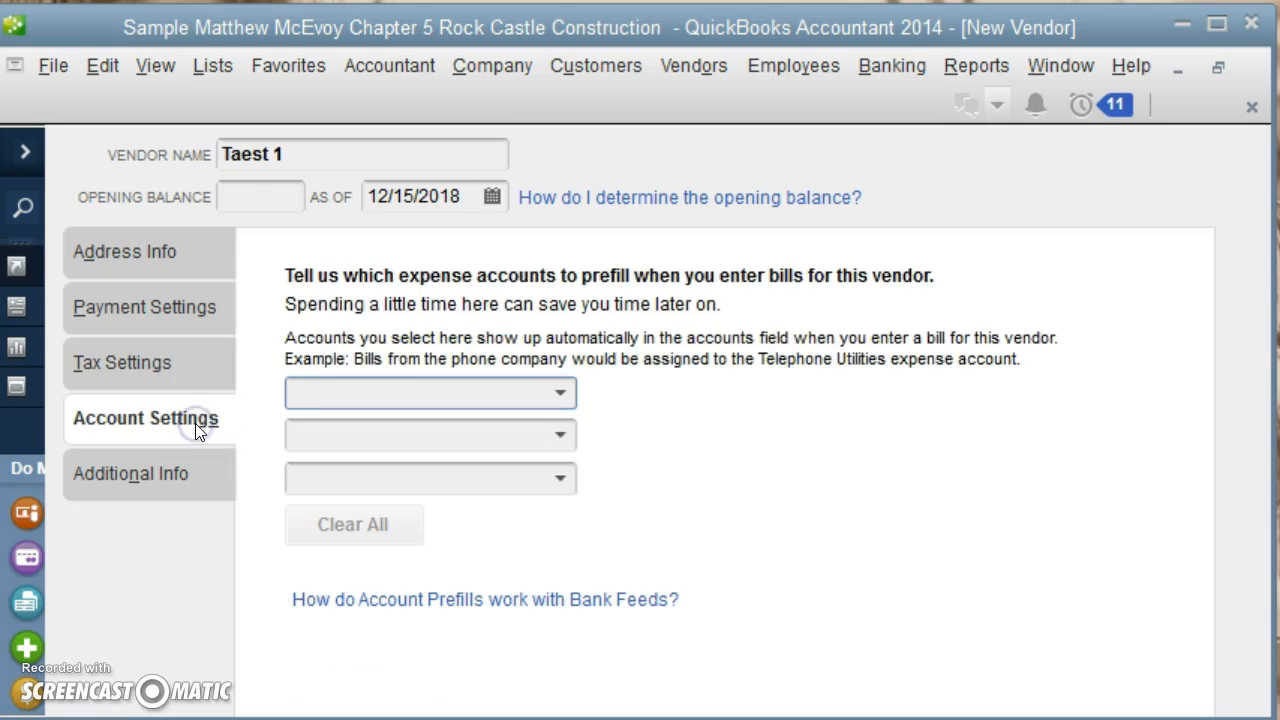
{"action": "left_click", "coordinate": [420, 392]}
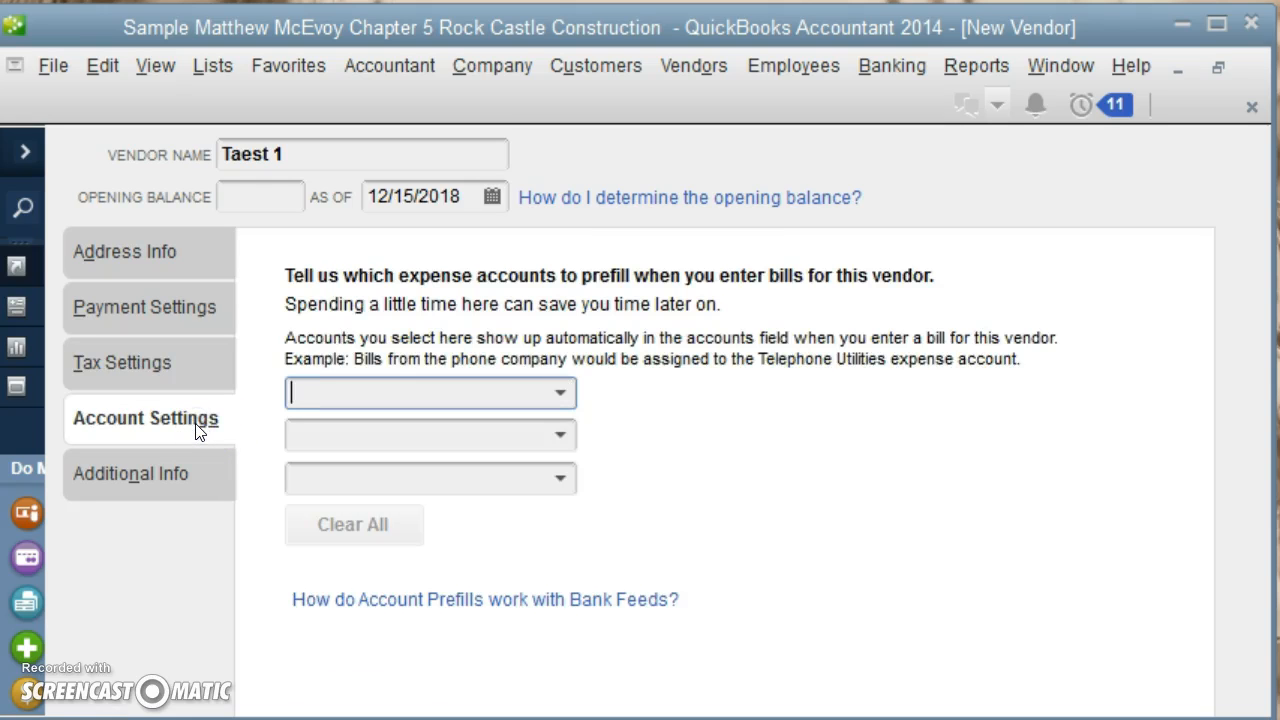
{"action": "mouse_move", "coordinate": [182, 482]}
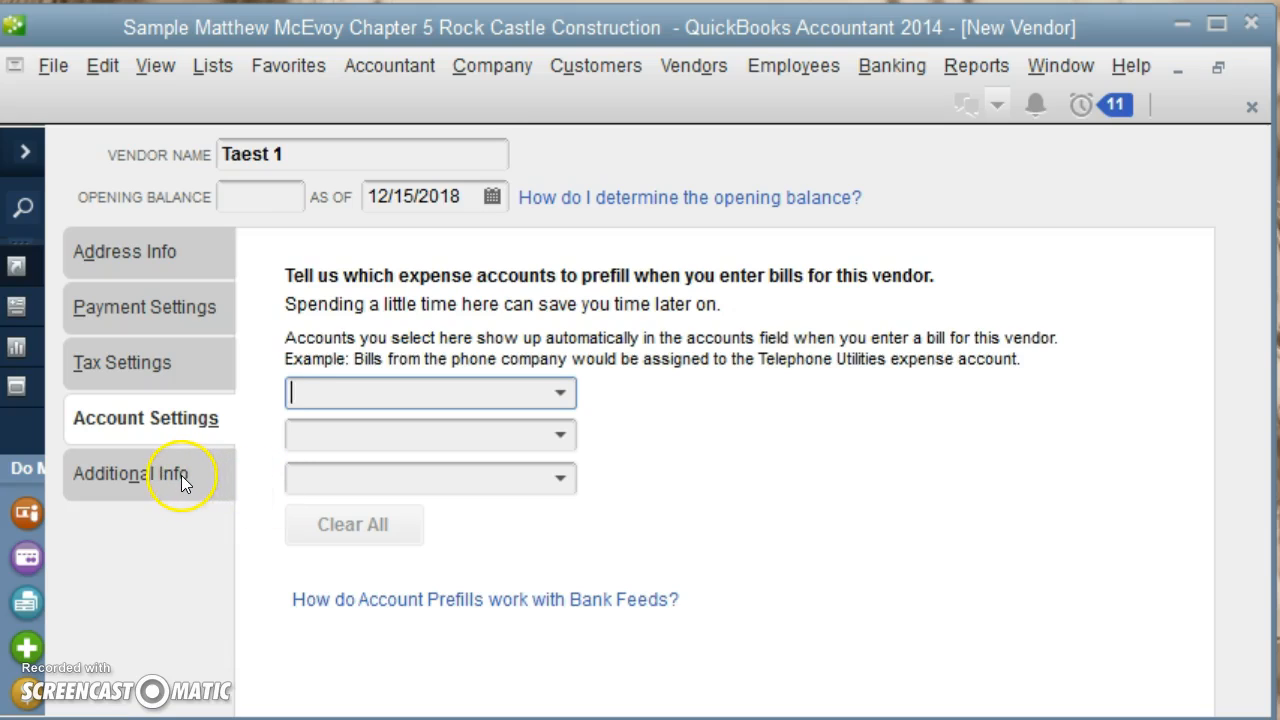
{"action": "mouse_move", "coordinate": [572, 428]}
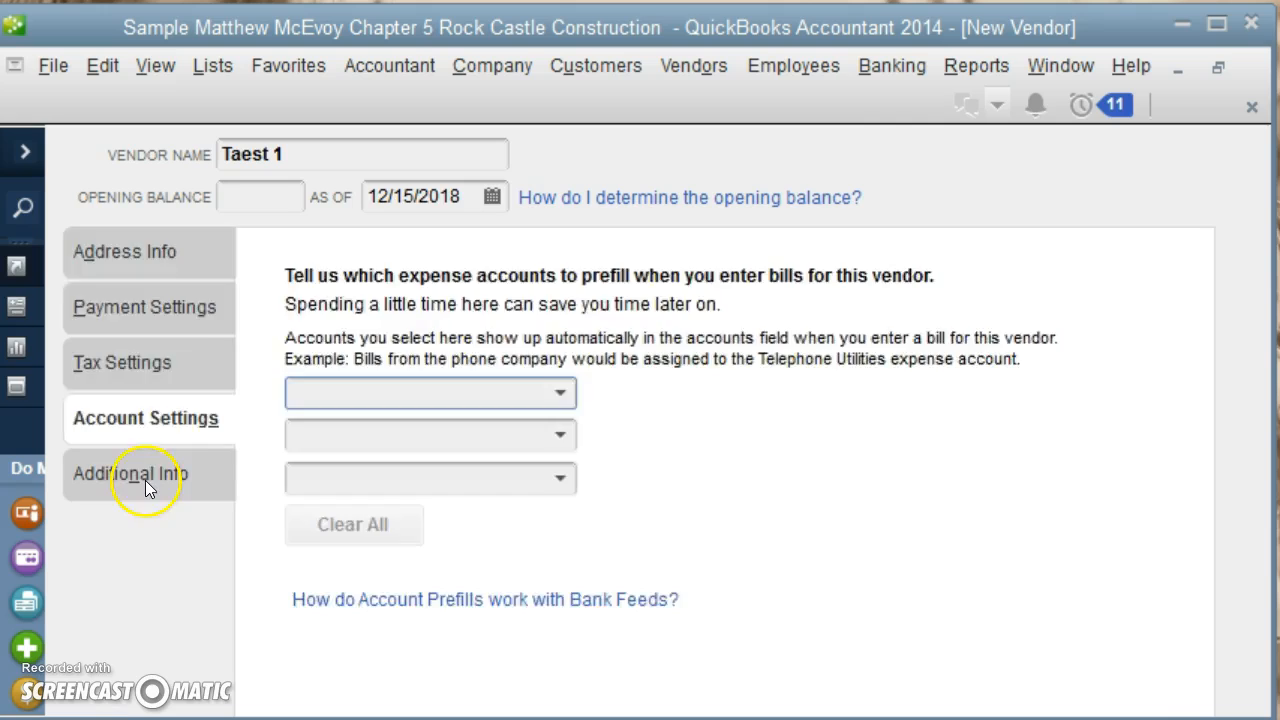
Choose Consultant as the vendor type under Additional Info
{"action": "left_click", "coordinate": [132, 472]}
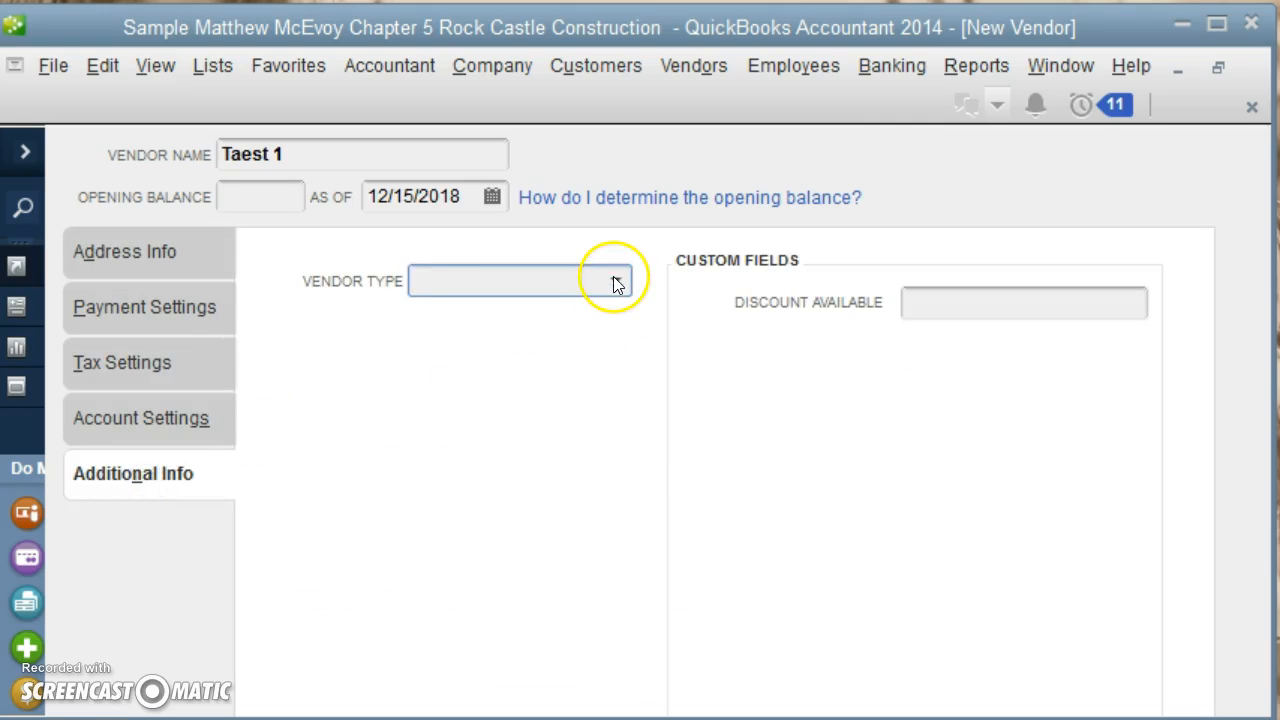
{"action": "left_click", "coordinate": [616, 280]}
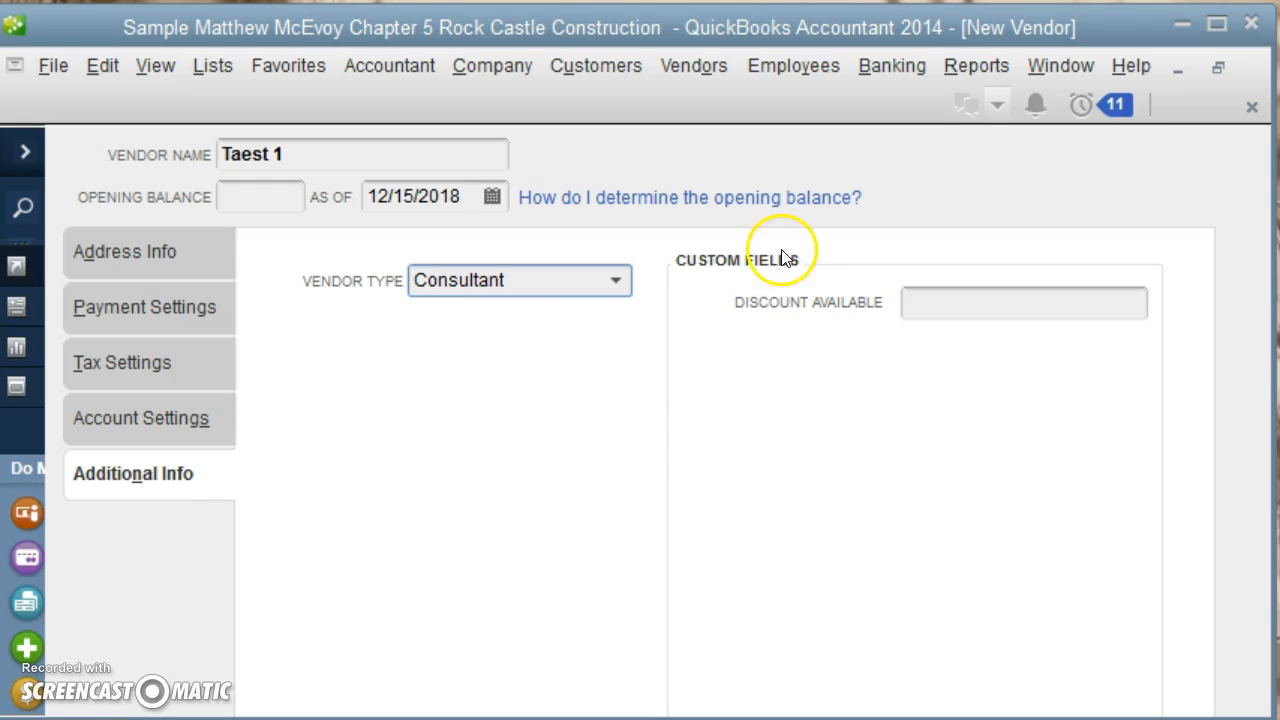
{"action": "mouse_move", "coordinate": [1004, 292]}
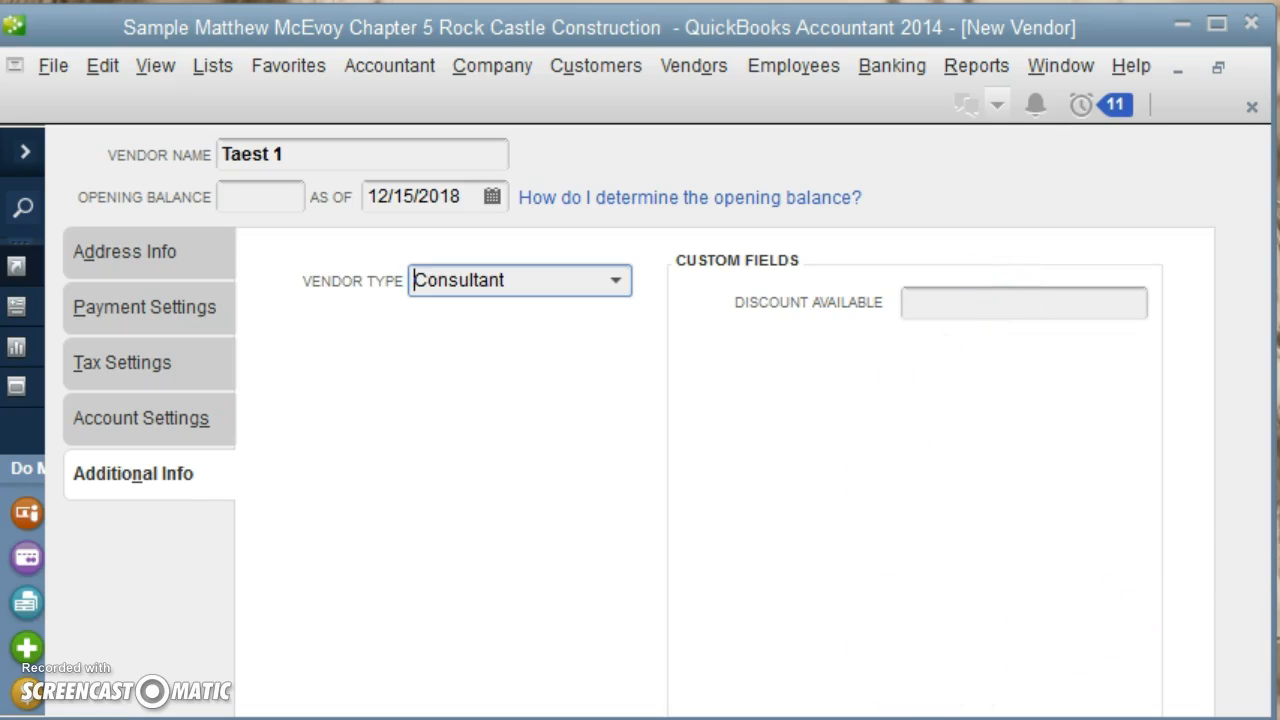
{"action": "mouse_move", "coordinate": [764, 510]}
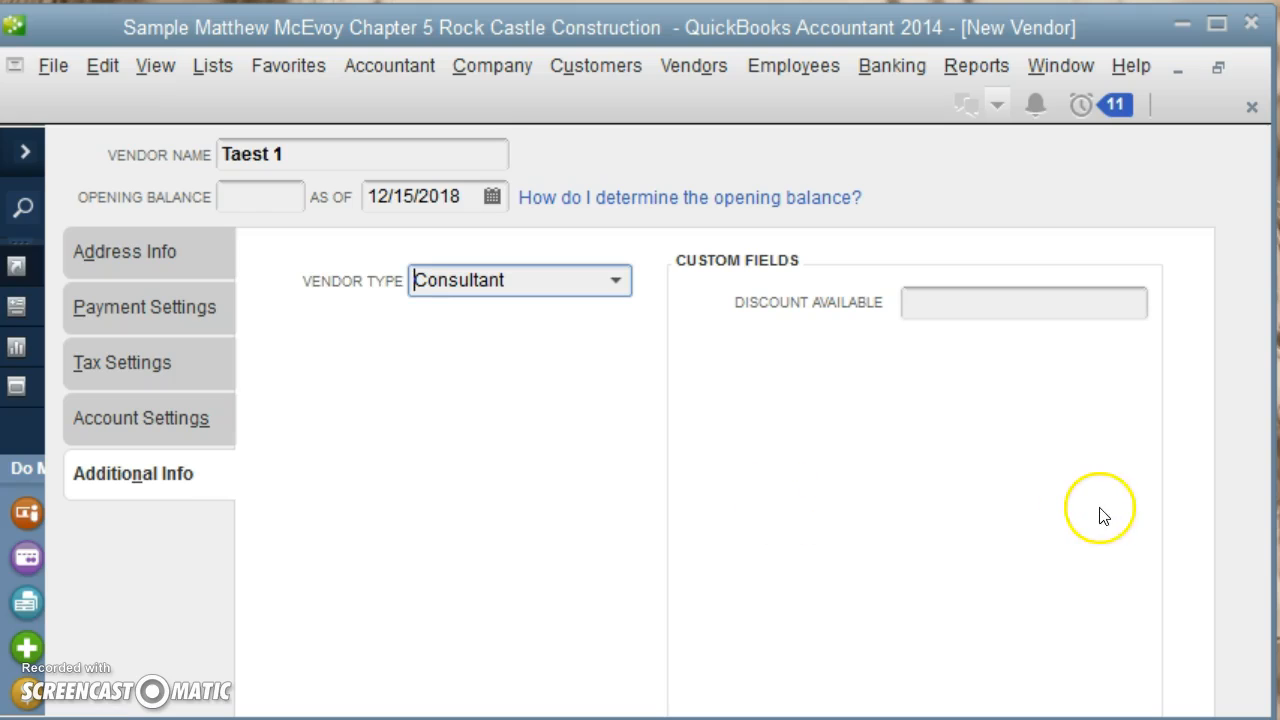
{"action": "mouse_move", "coordinate": [1256, 80]}
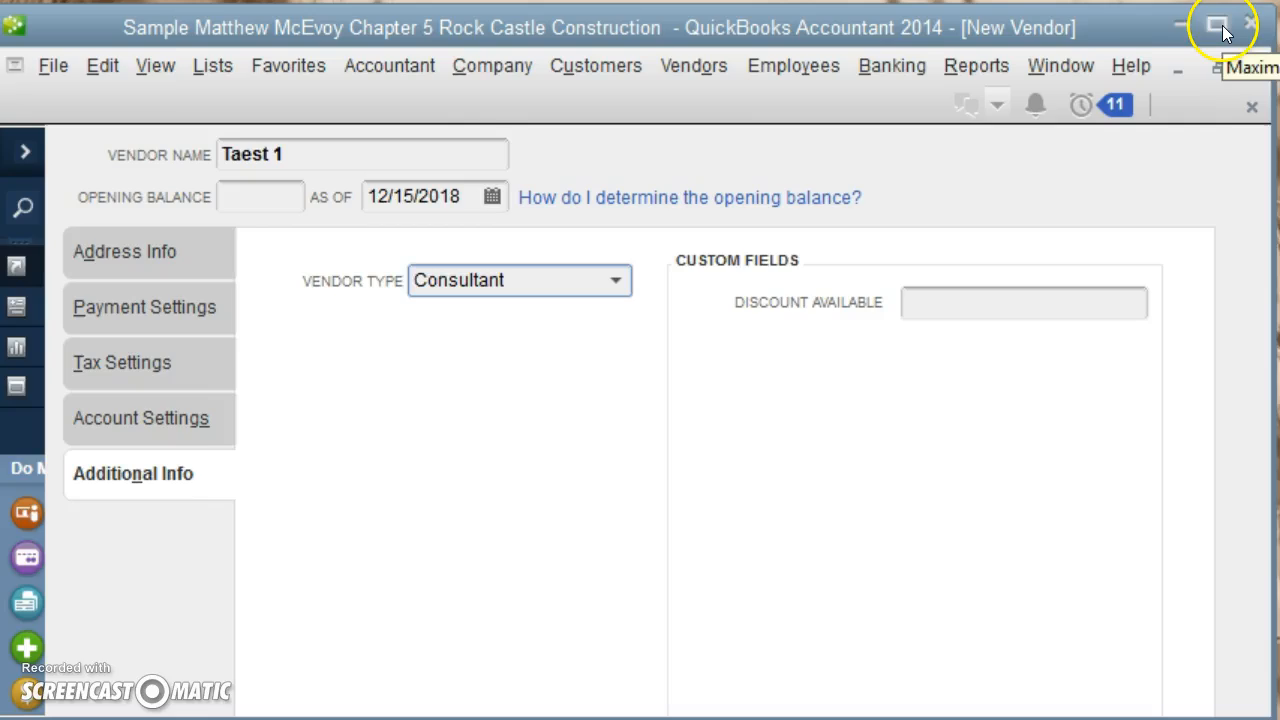
Maximize the New Vendor window to fill the screen
{"action": "left_click", "coordinate": [1220, 24]}
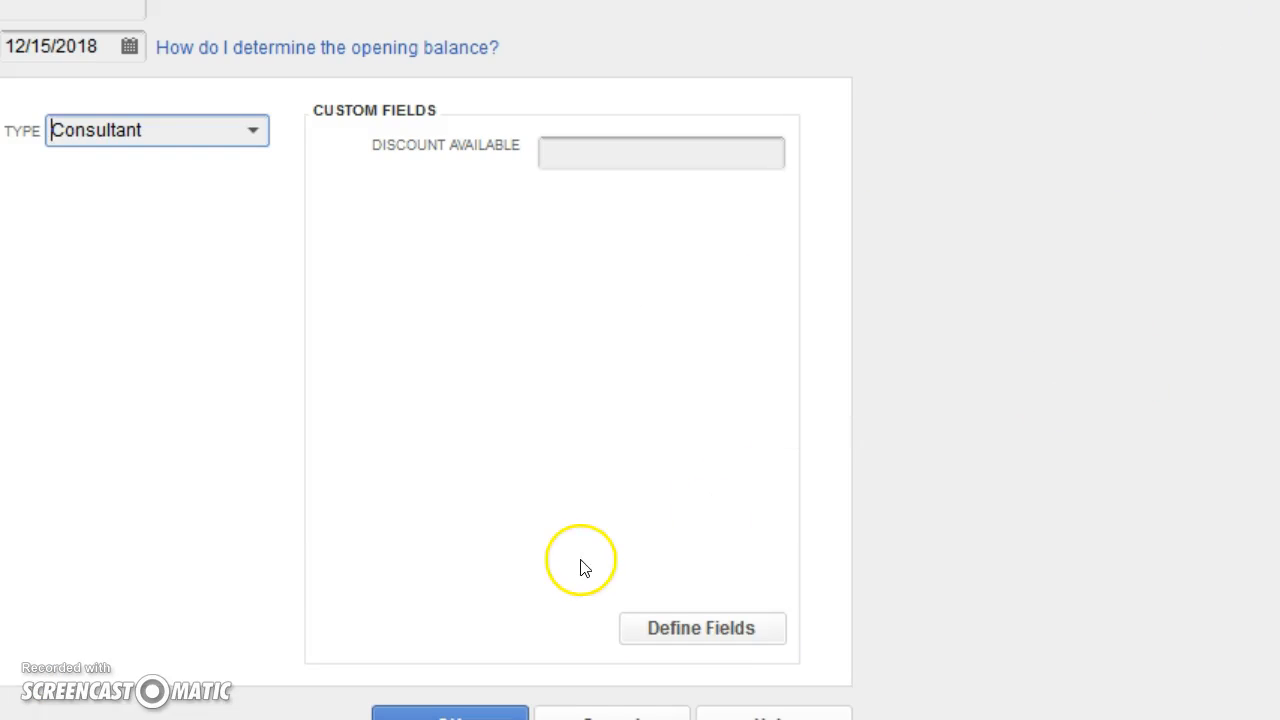
{"action": "mouse_move", "coordinate": [430, 644]}
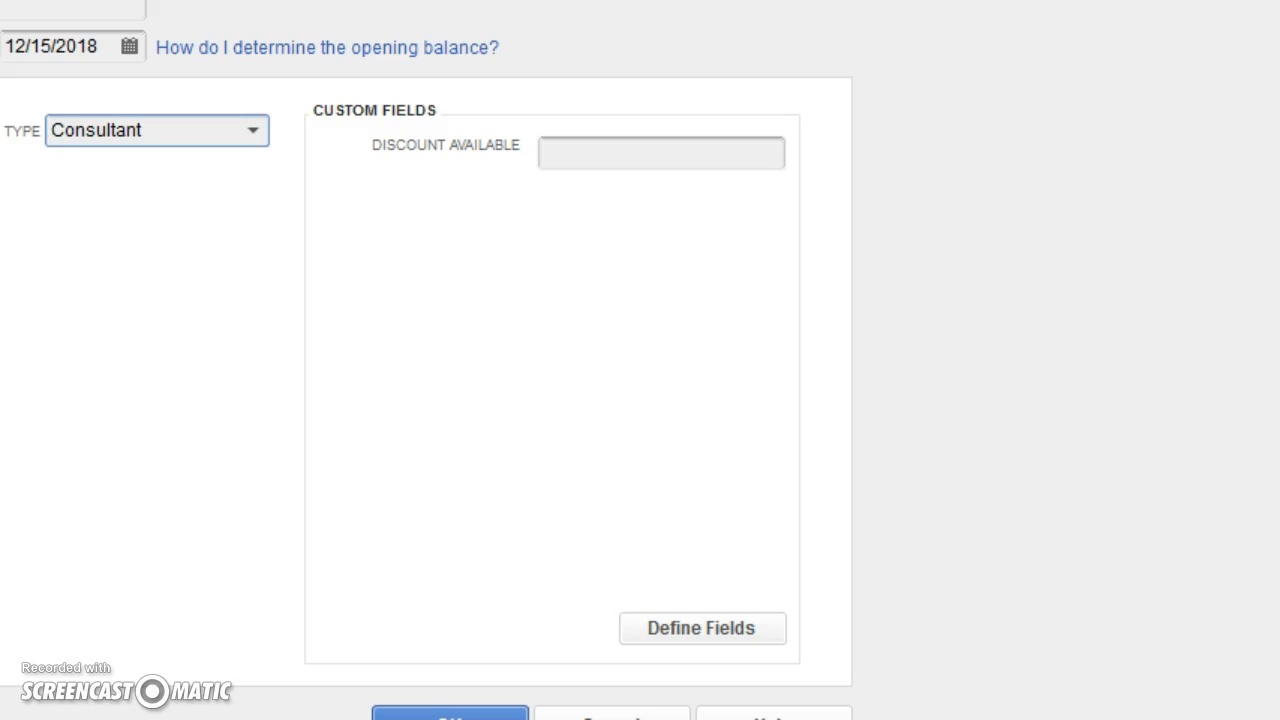
{"action": "mouse_move", "coordinate": [490, 716]}
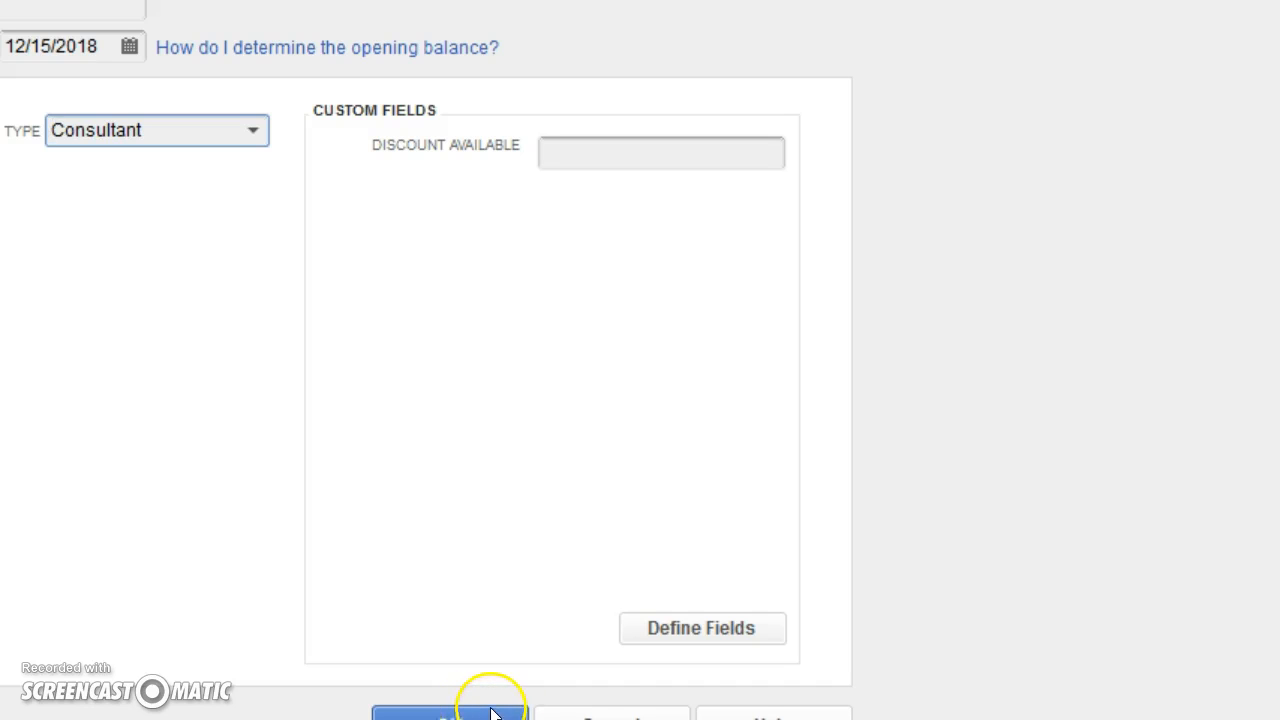